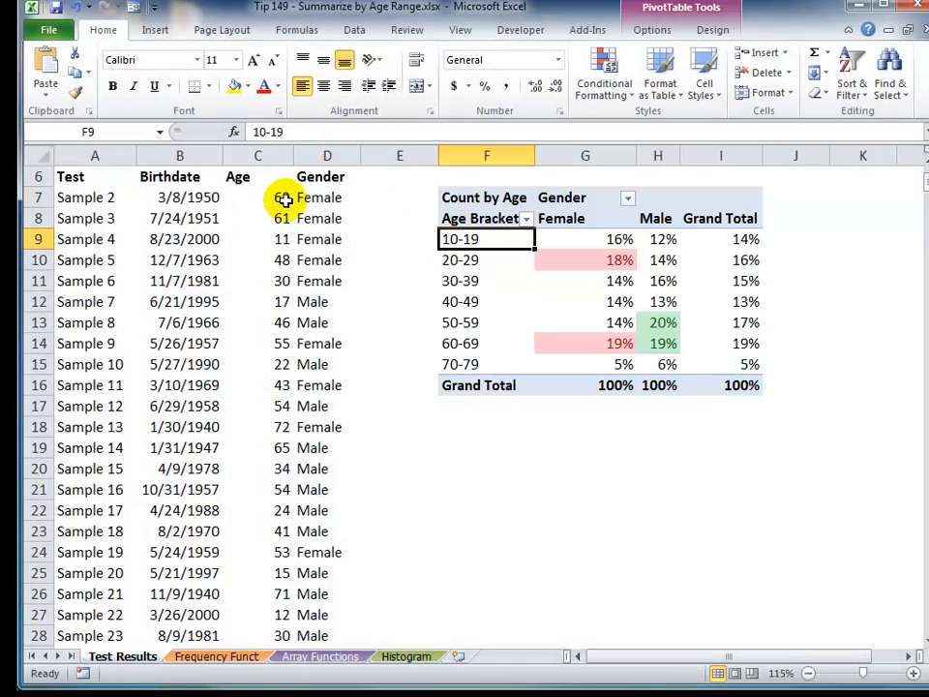
Step: Check the age formula, then on Frequency Funct select bins 10 to 45 and cell G5
click(258, 198)
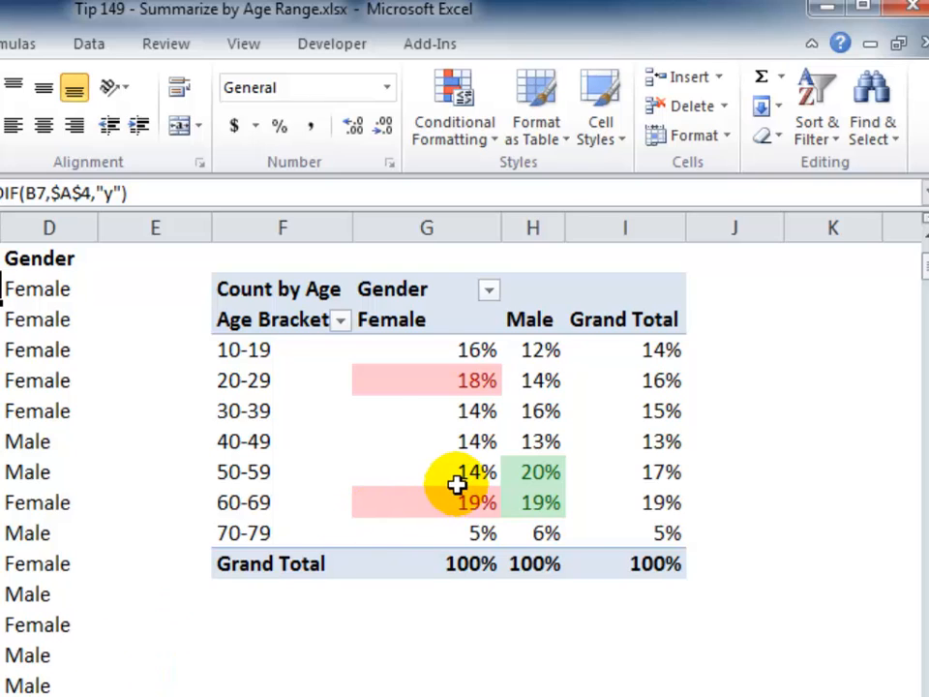
mouse_move(261, 350)
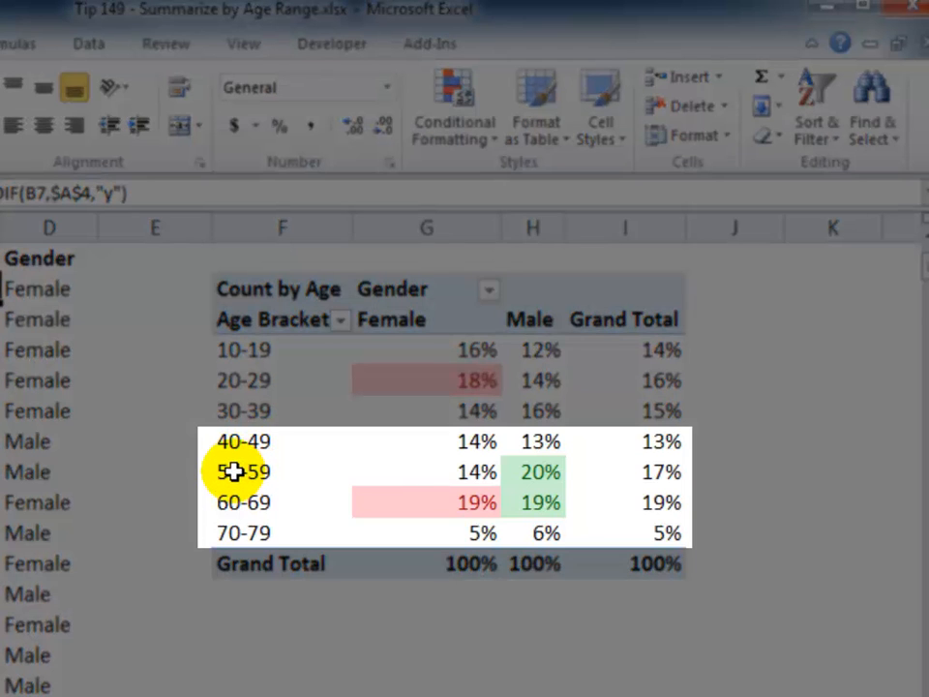
mouse_move(541, 503)
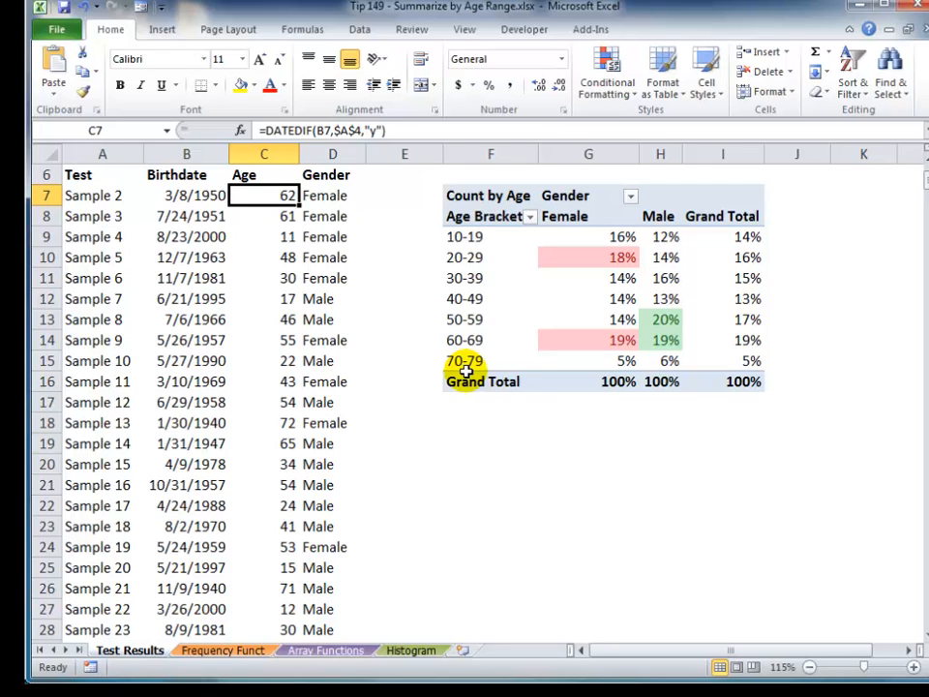
mouse_move(465, 340)
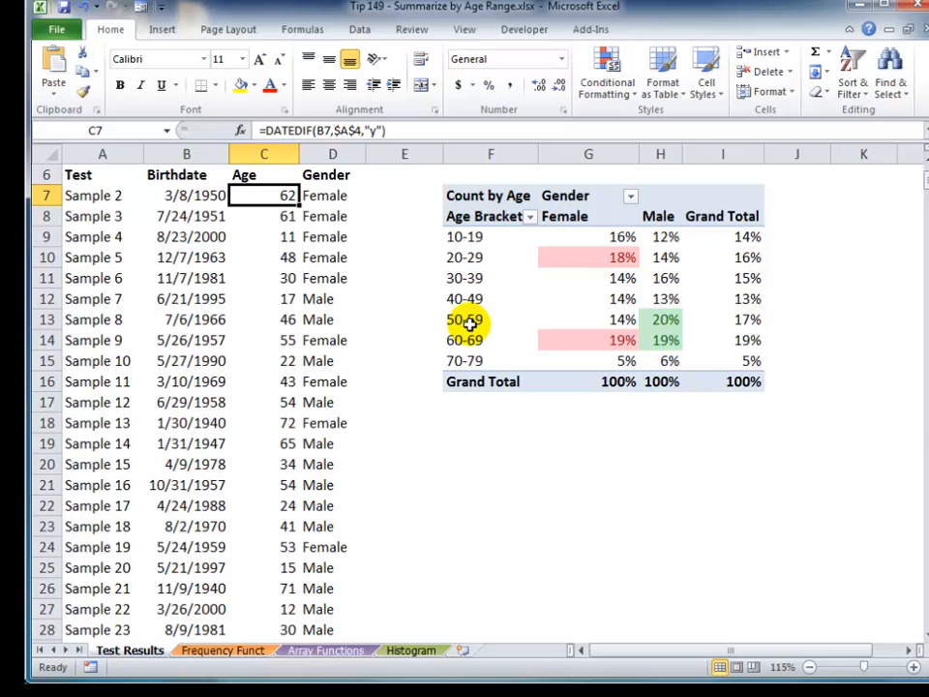
mouse_move(276, 601)
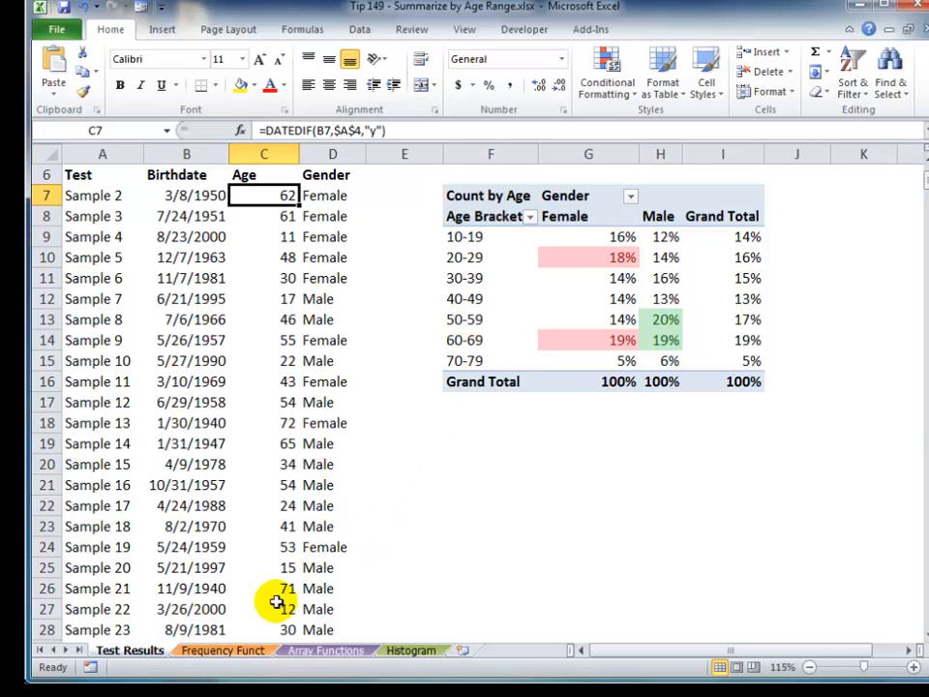
click(222, 650)
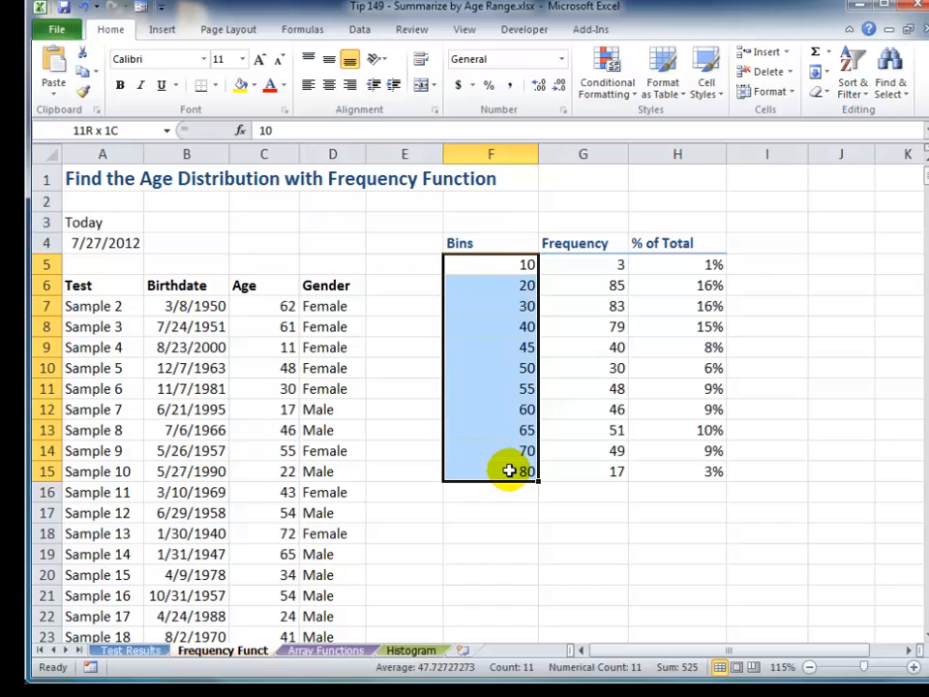
click(491, 265)
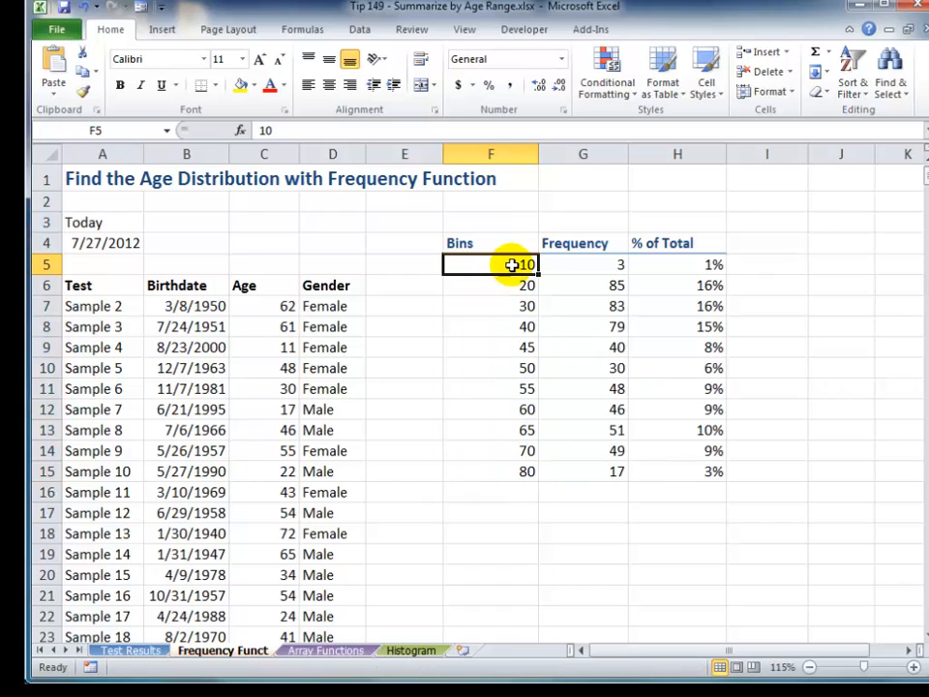
drag(490, 285, 491, 306)
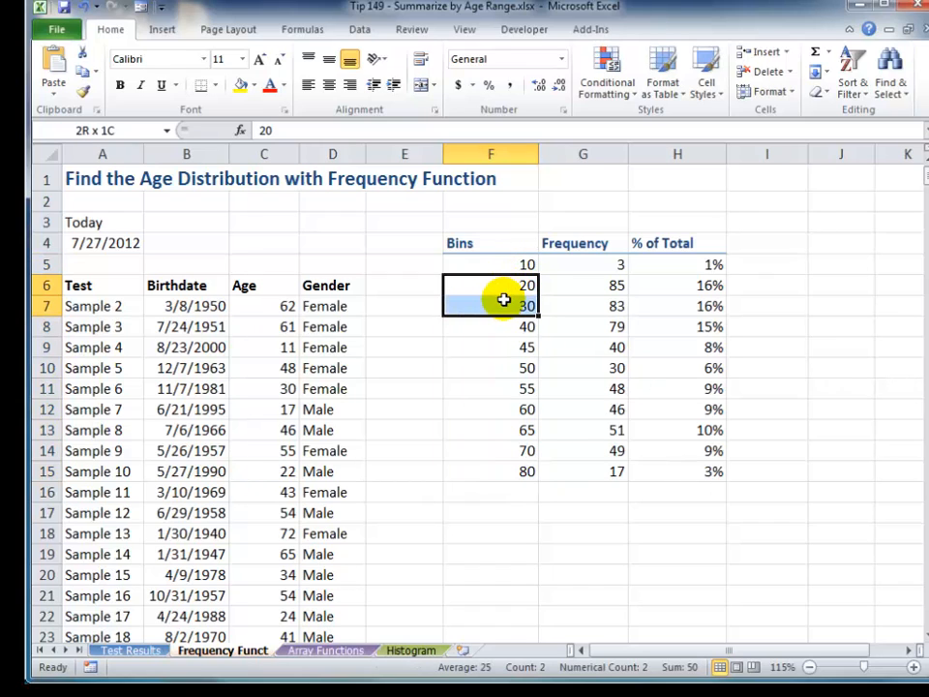
click(499, 326)
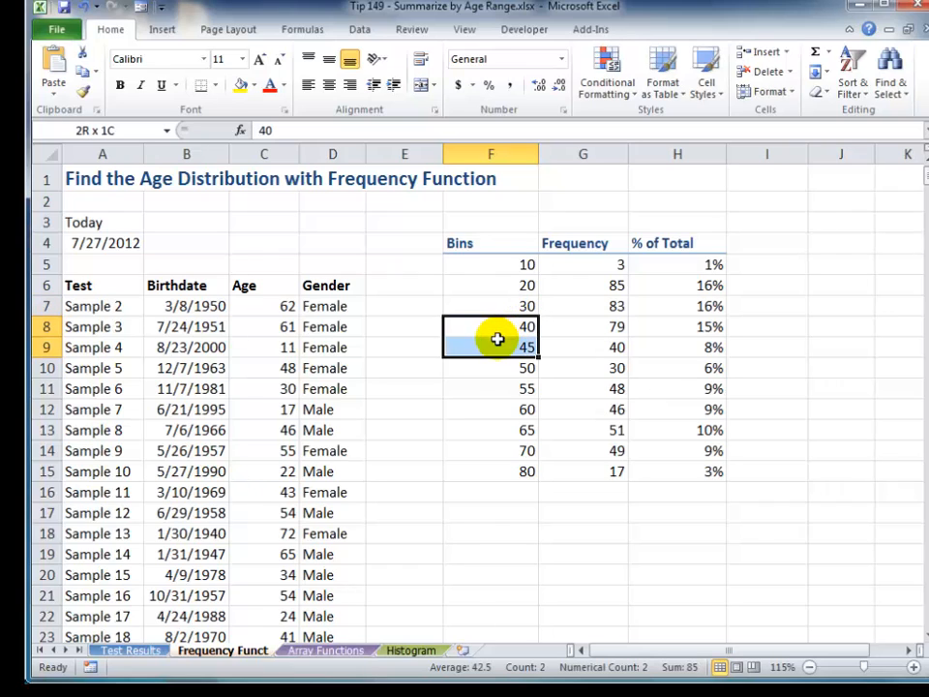
drag(490, 347, 490, 408)
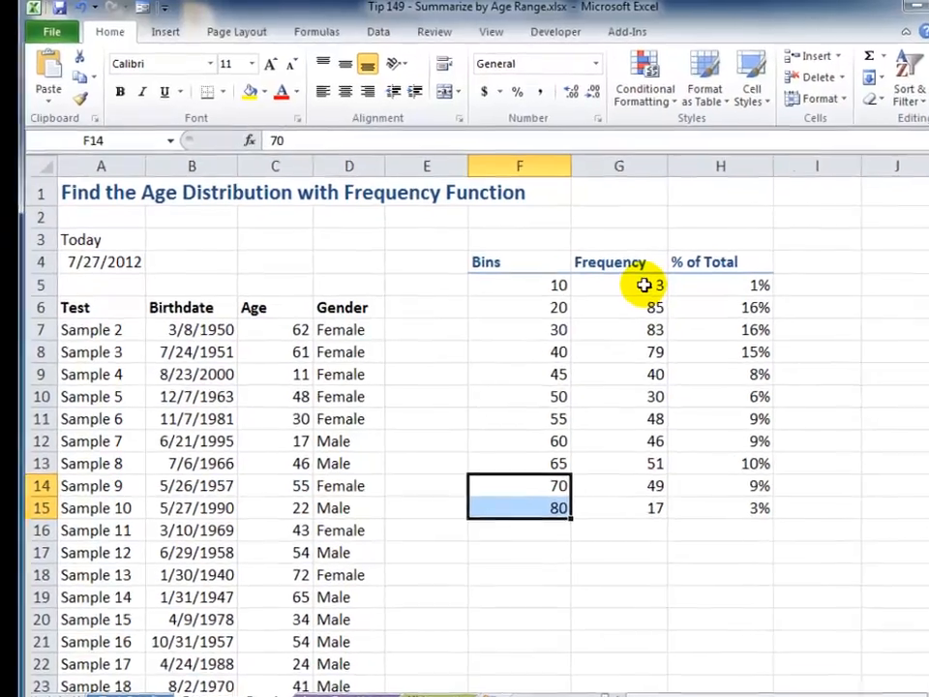
click(647, 285)
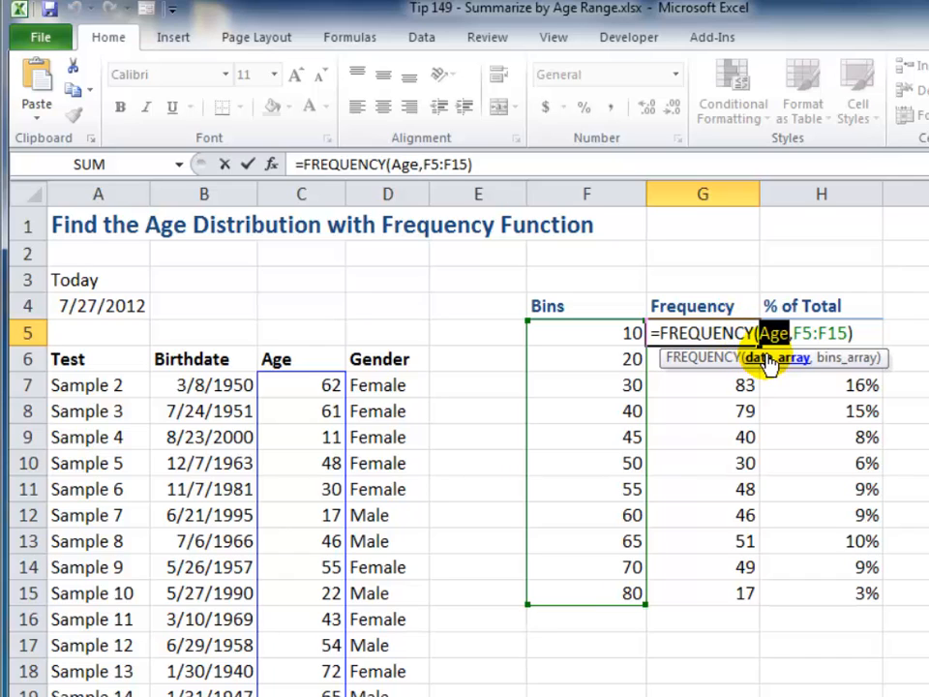
mouse_move(310, 385)
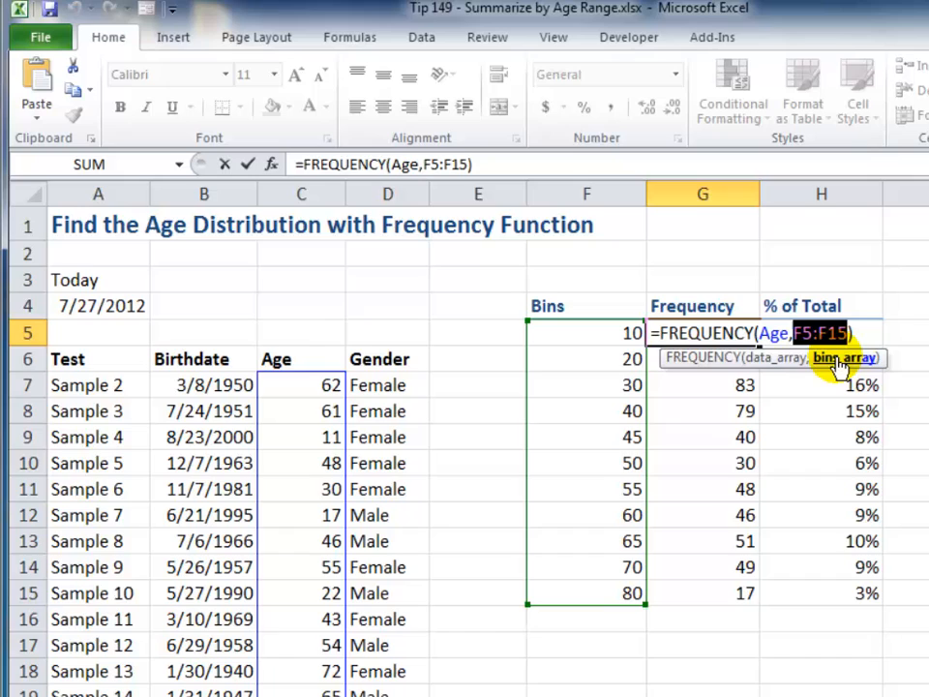
mouse_move(593, 329)
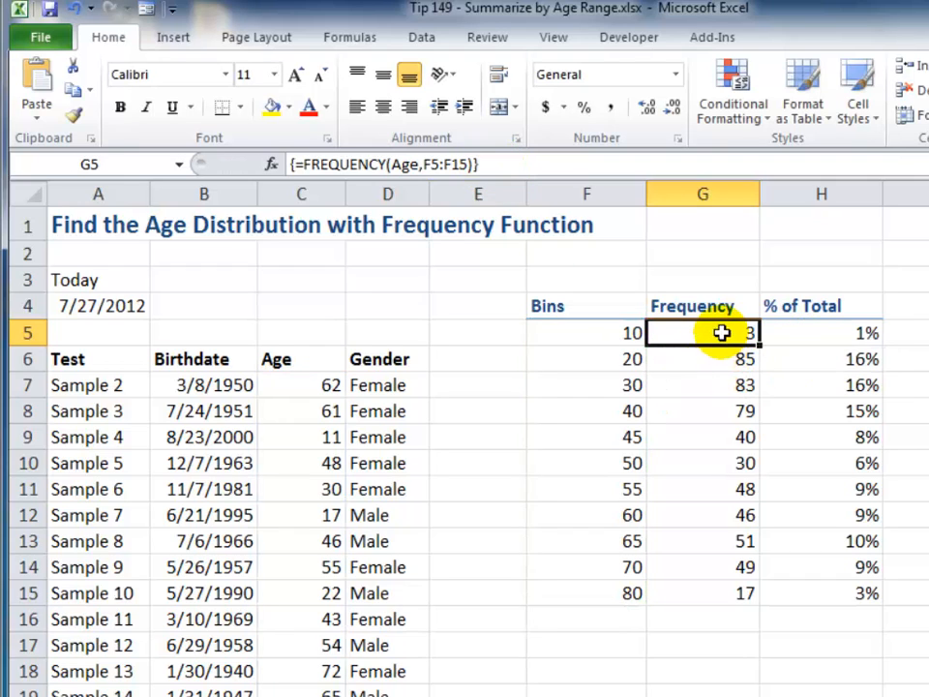
double_click(702, 333)
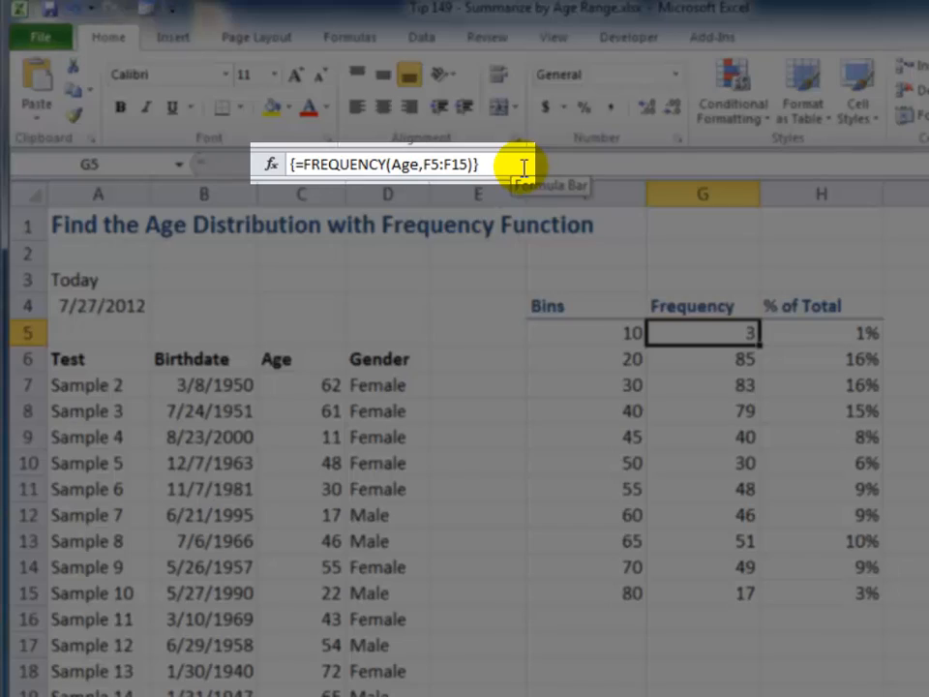
mouse_move(658, 306)
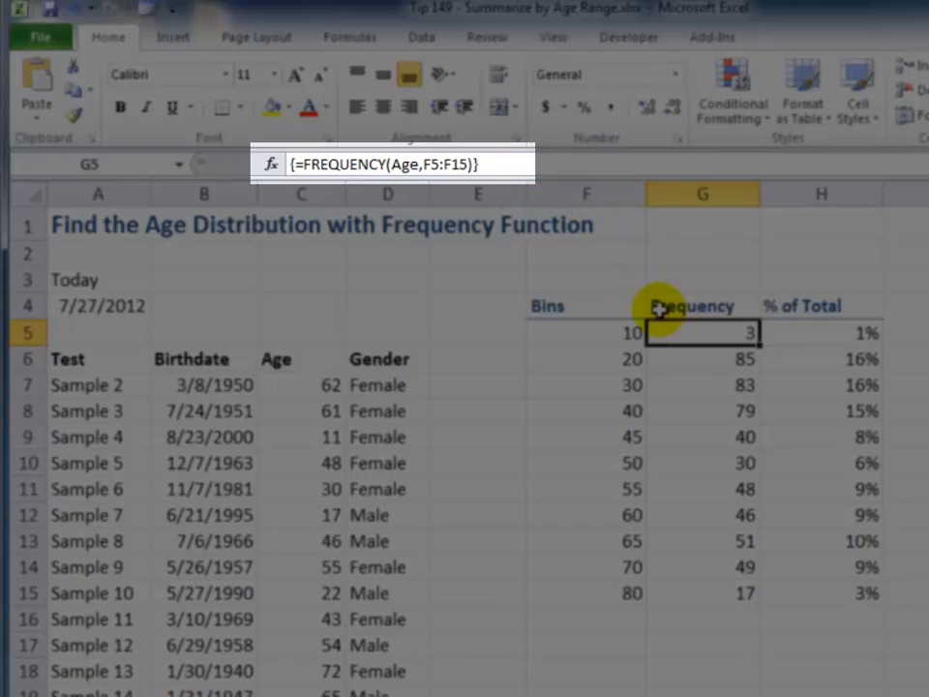
mouse_move(697, 434)
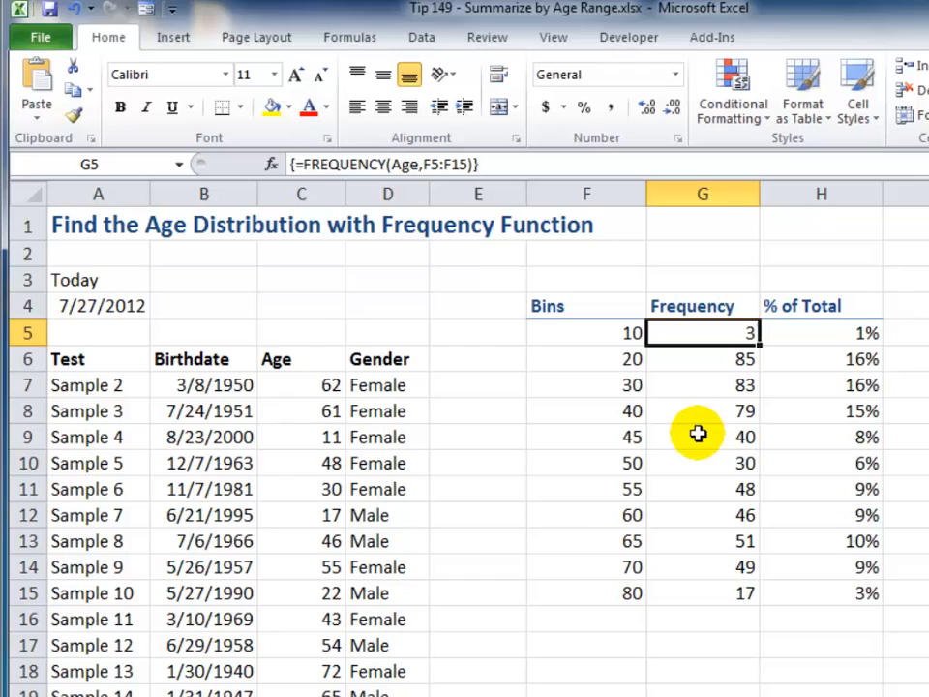
mouse_move(646, 385)
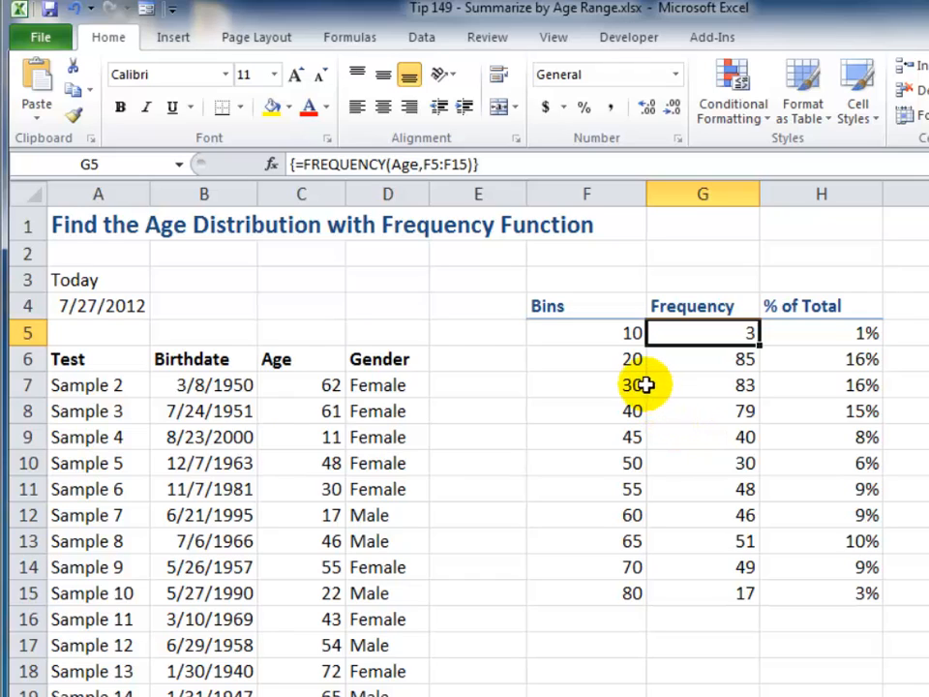
click(586, 384)
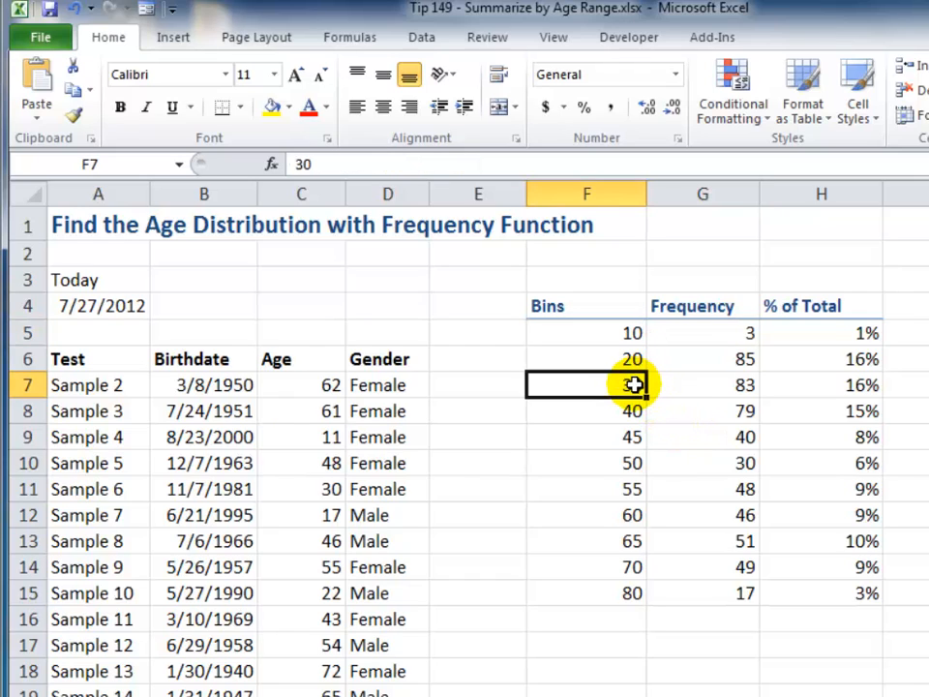
drag(586, 385, 703, 384)
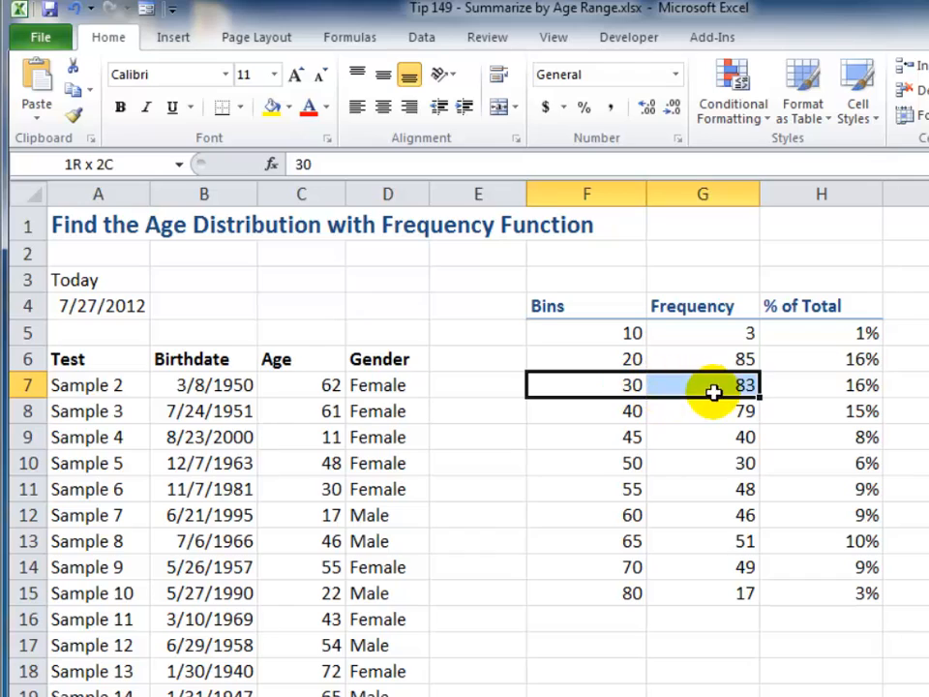
drag(715, 385, 835, 385)
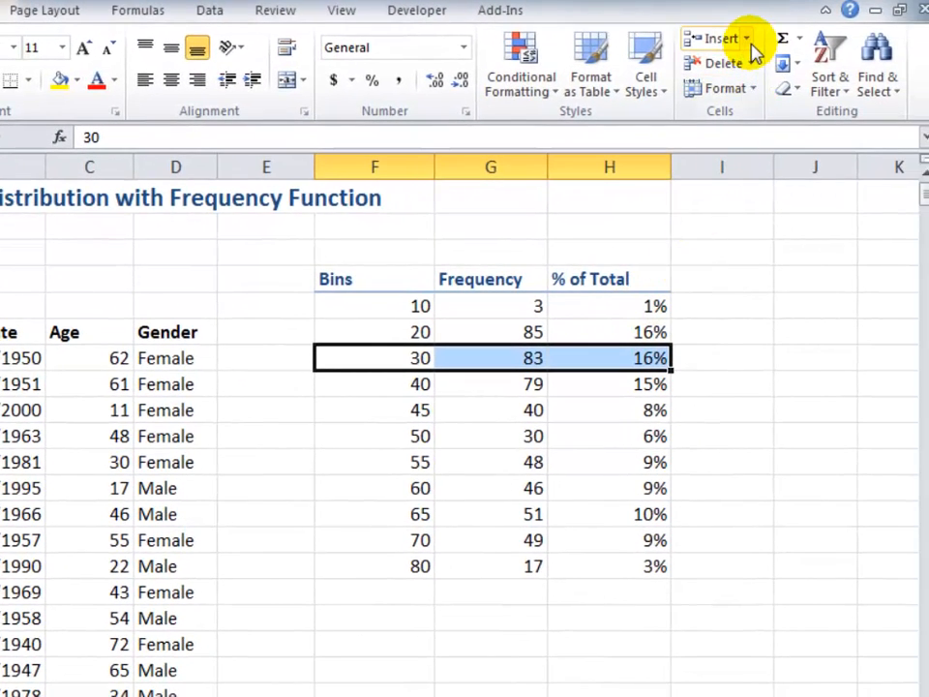
click(745, 39)
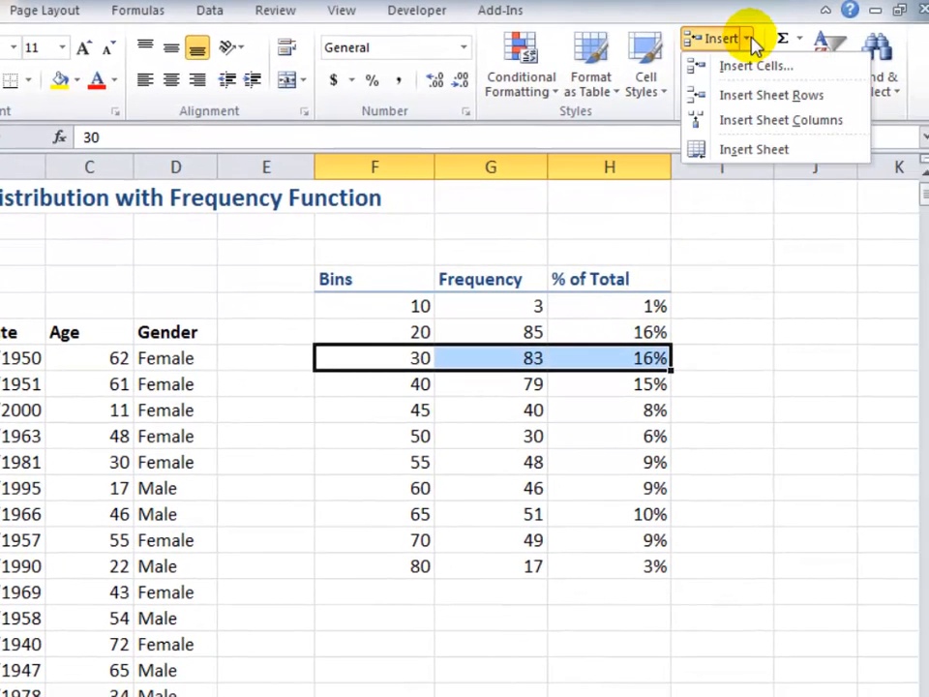
mouse_move(756, 65)
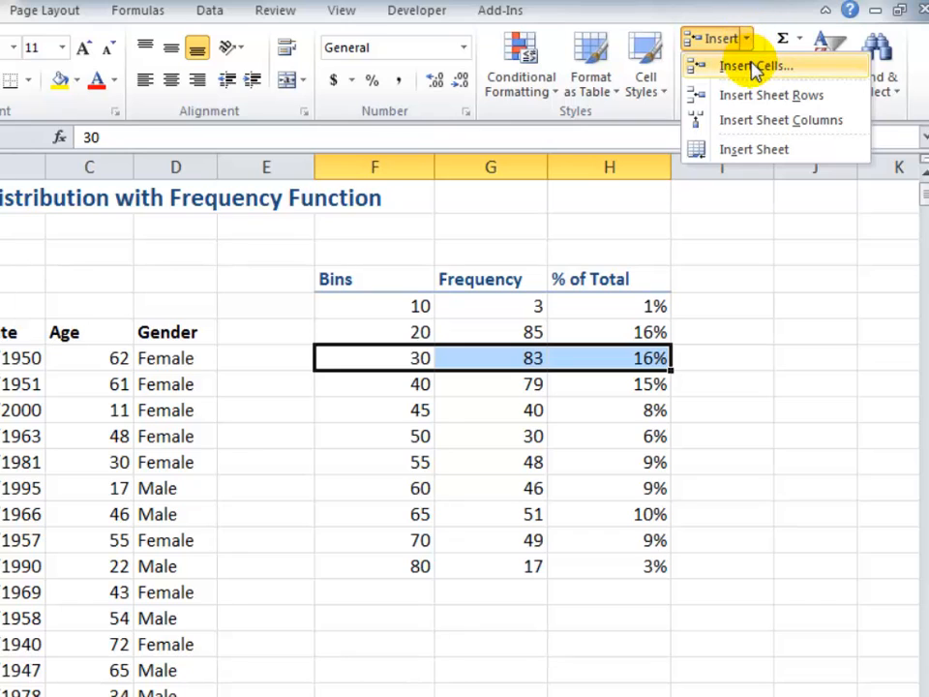
click(757, 66)
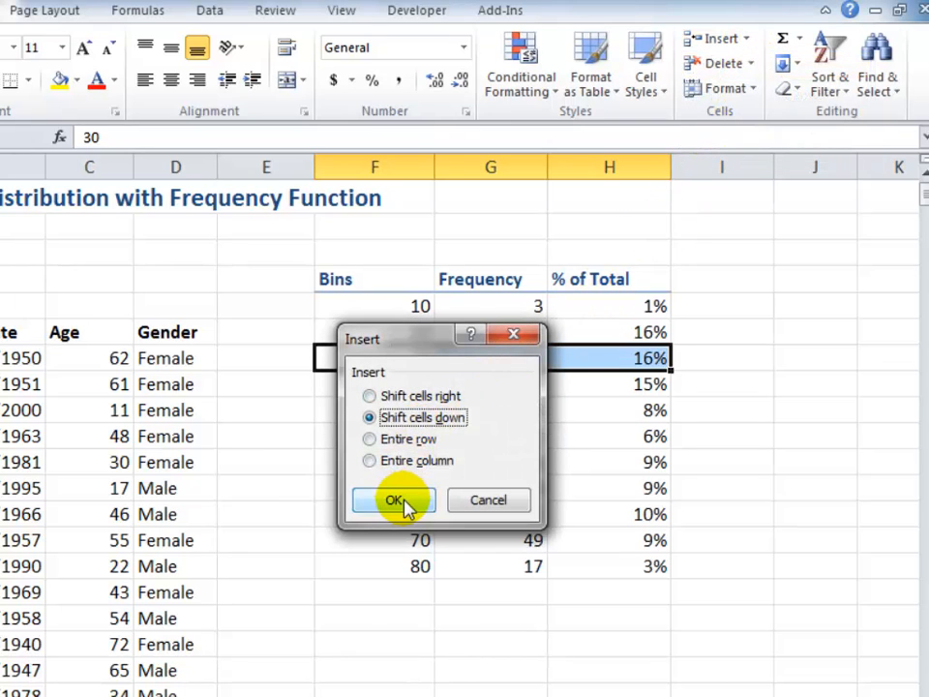
click(392, 500)
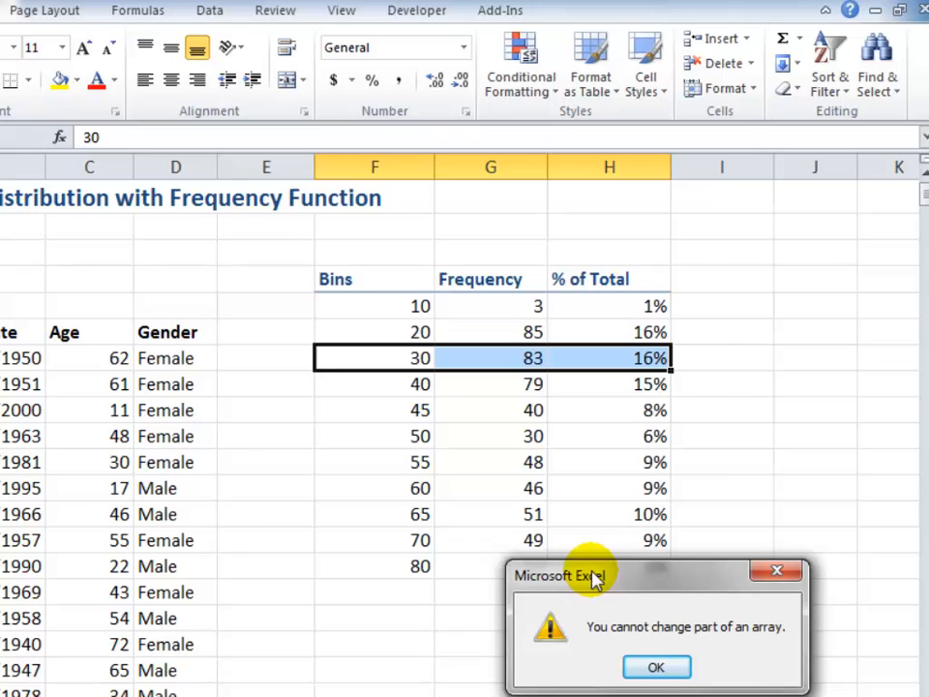
mouse_move(656, 666)
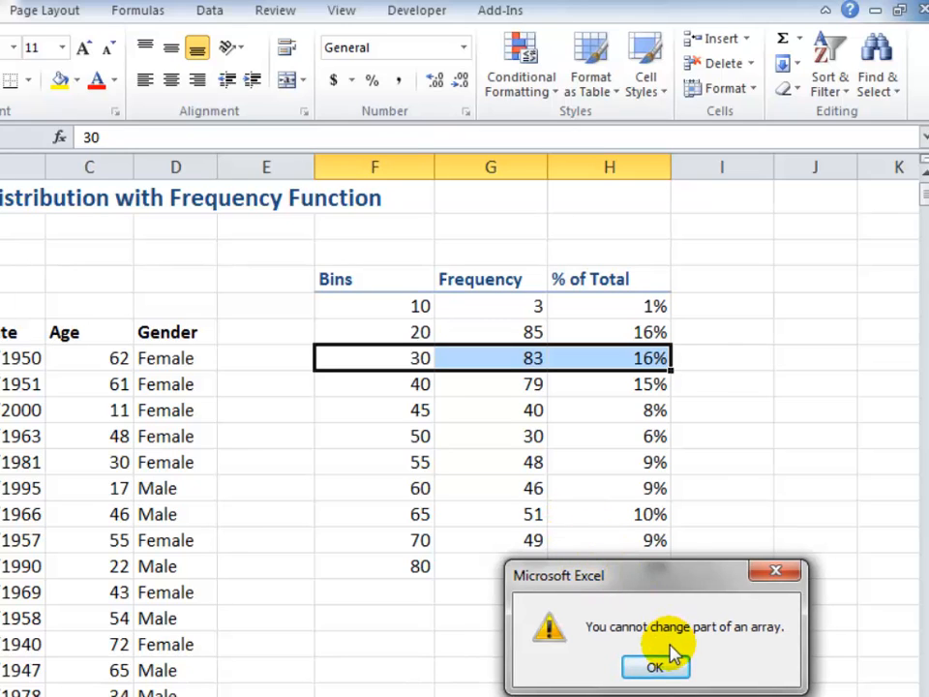
click(655, 666)
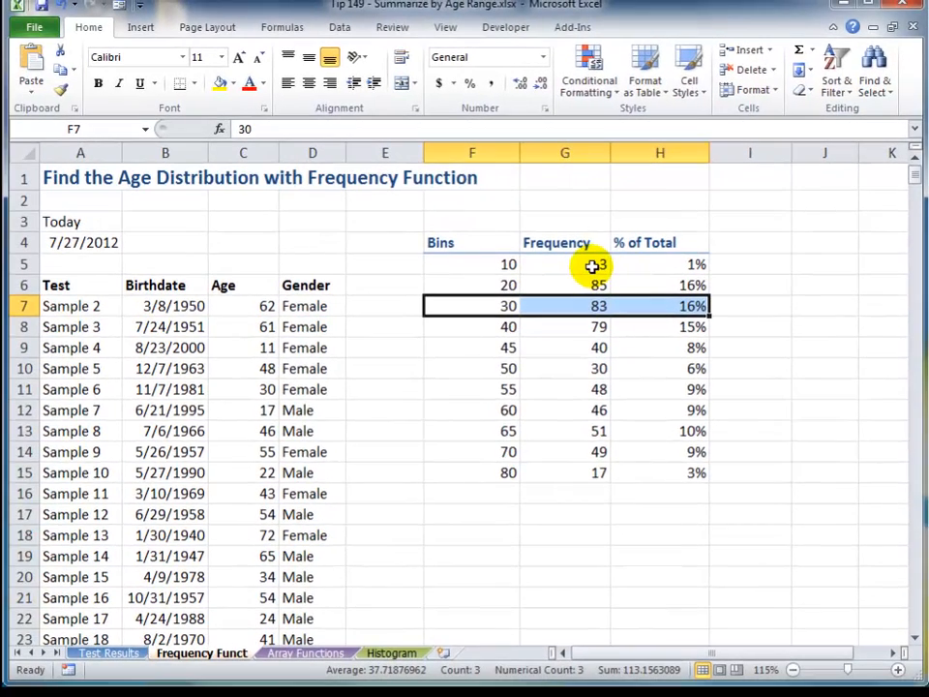
click(564, 263)
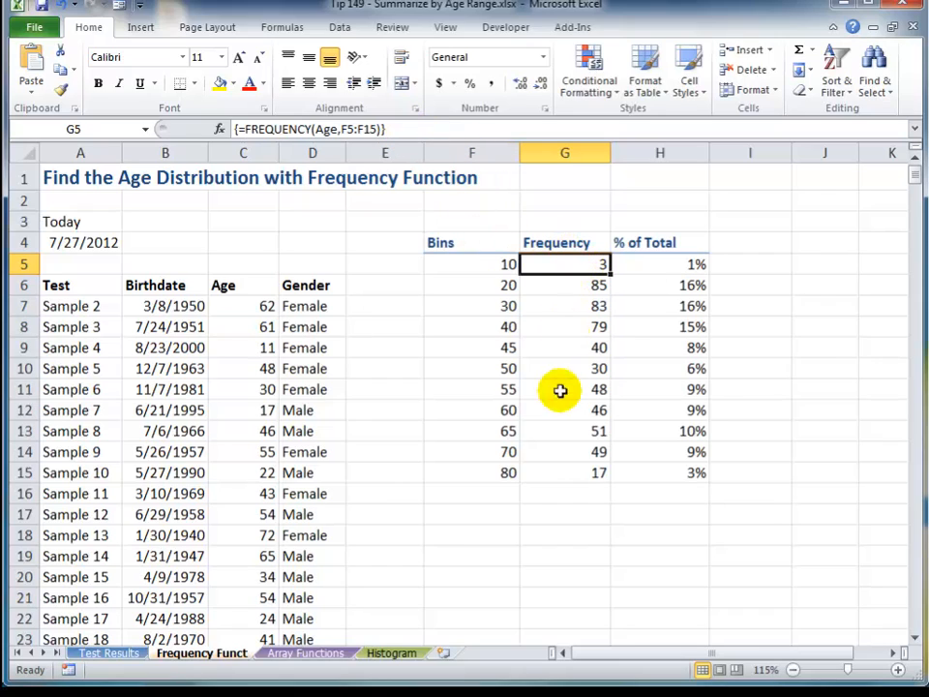
mouse_move(564, 481)
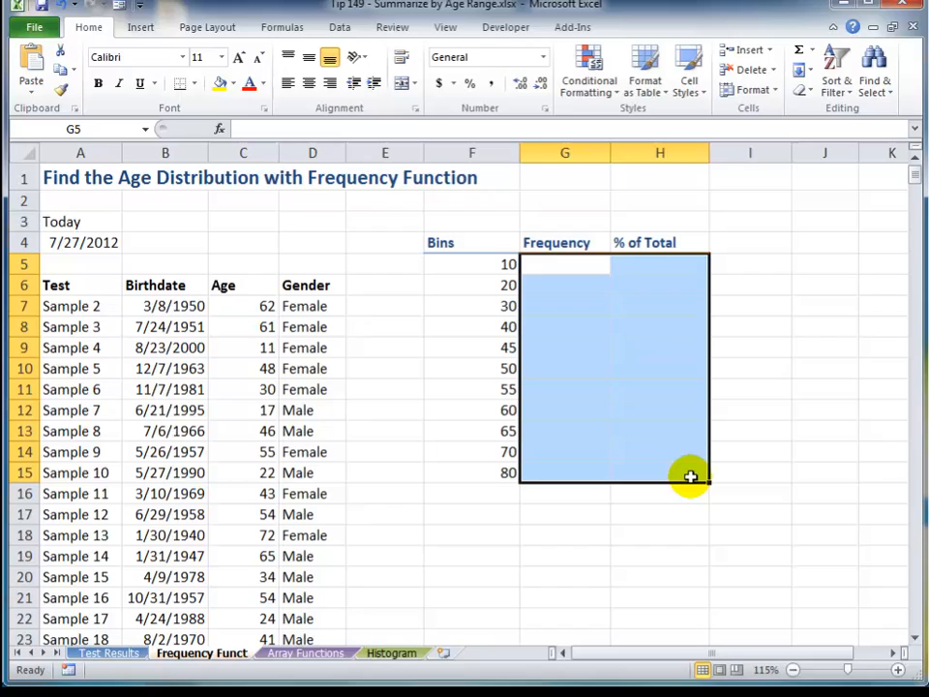
mouse_move(693, 465)
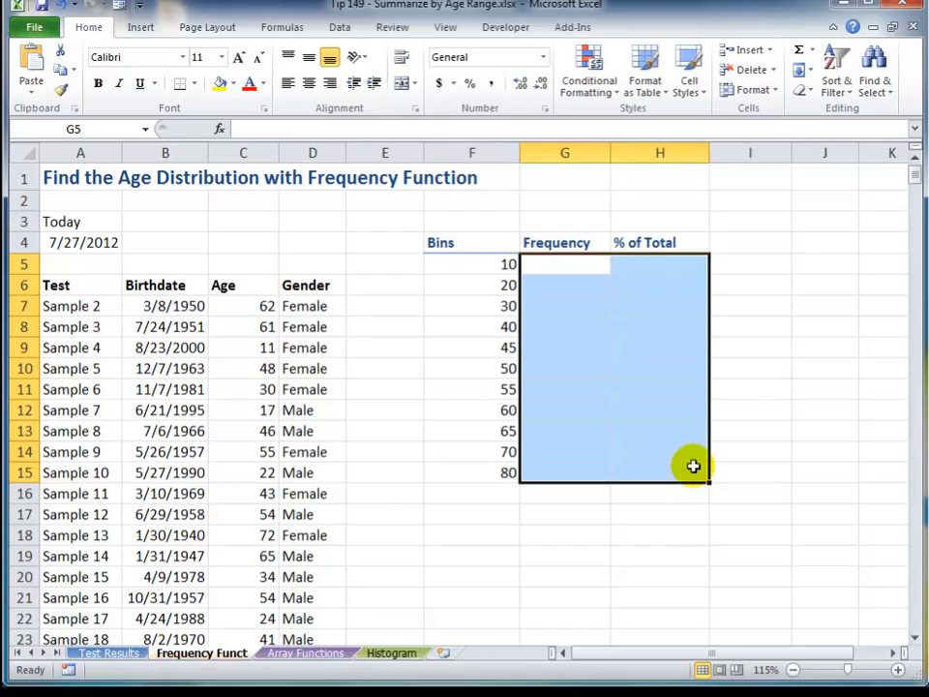
mouse_move(581, 266)
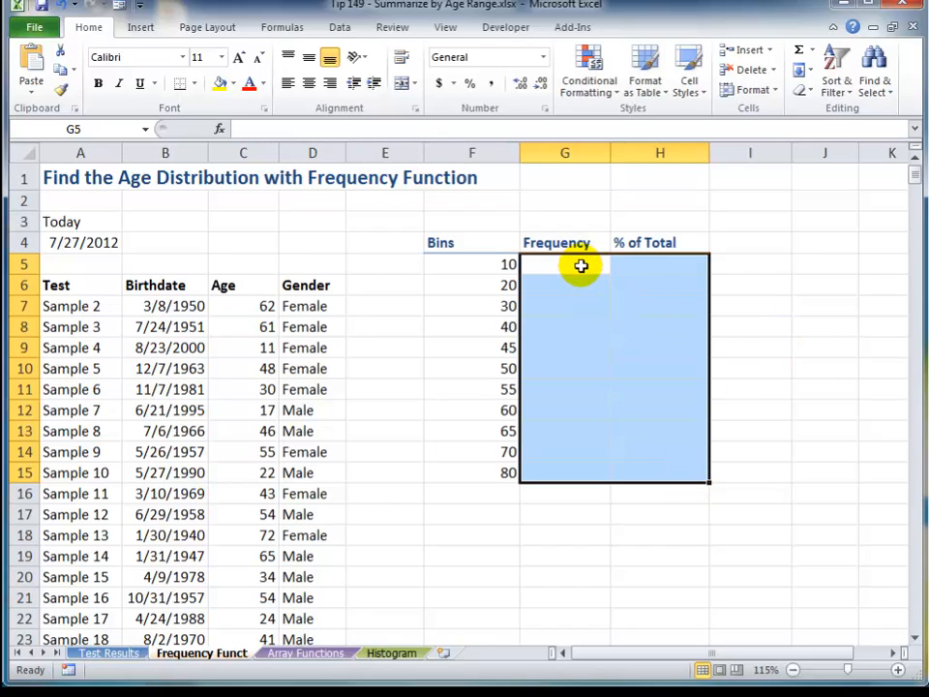
Step: Select the empty cells G5:G15 beside bins 10 to 80
click(564, 263)
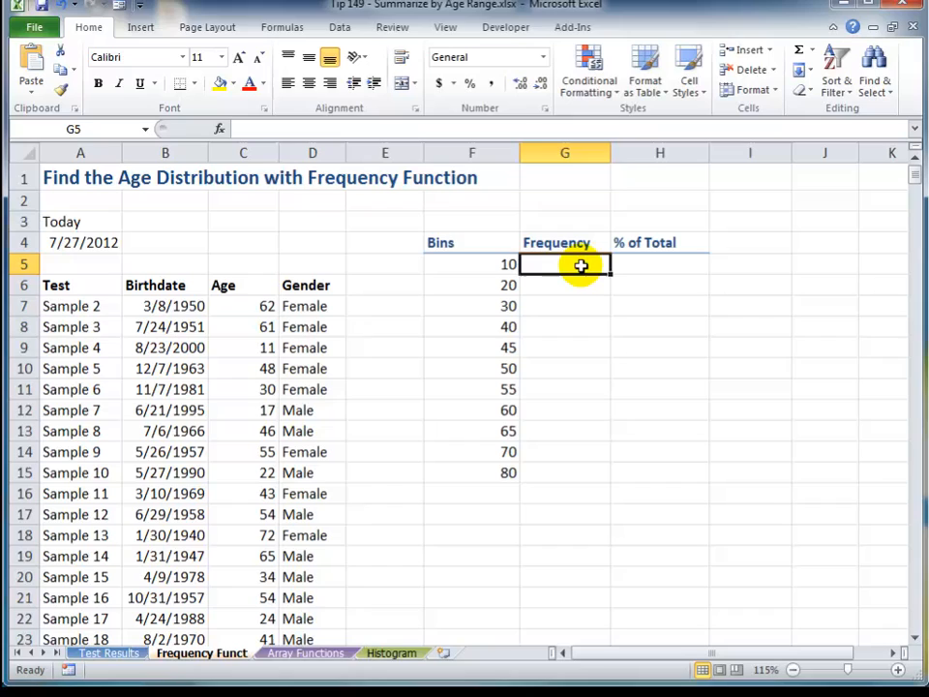
drag(564, 264, 564, 441)
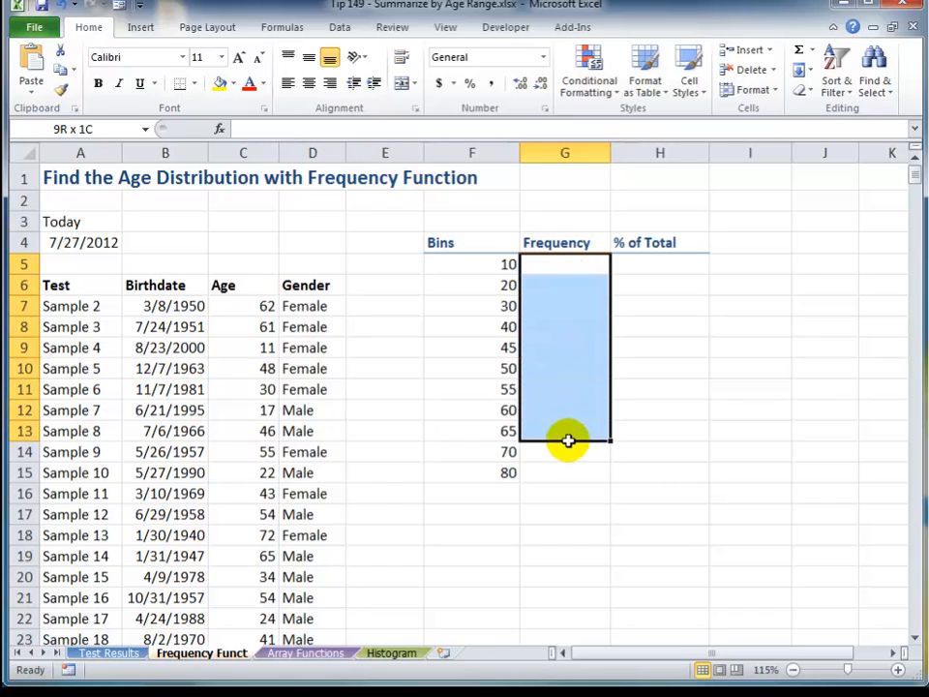
drag(566, 436, 565, 471)
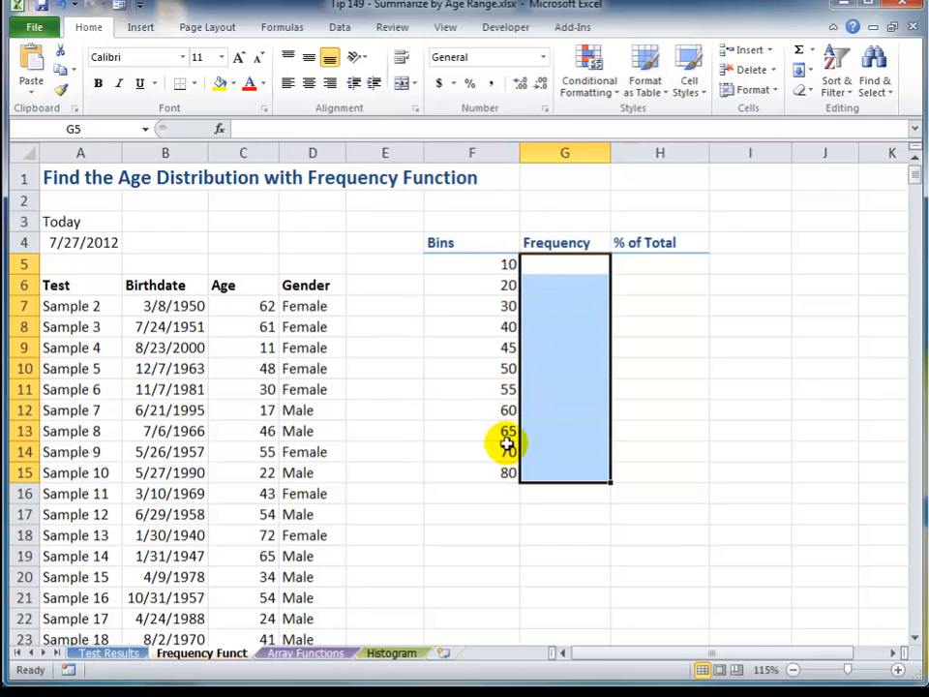
mouse_move(576, 266)
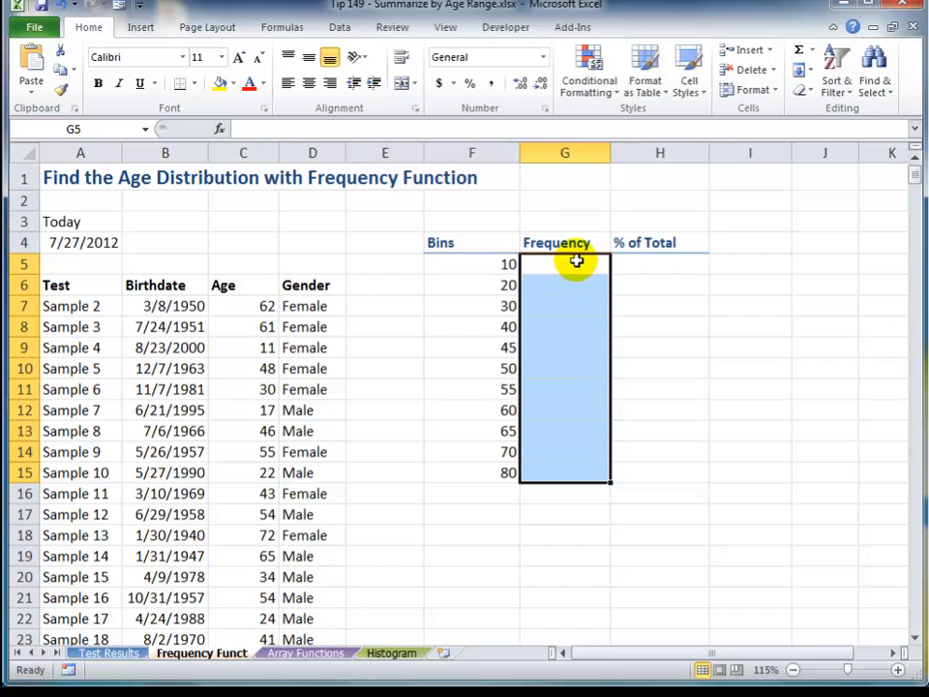
Step: Begin a =FREQUENCY( formula using the Age named range as the data argument
text(=fr)
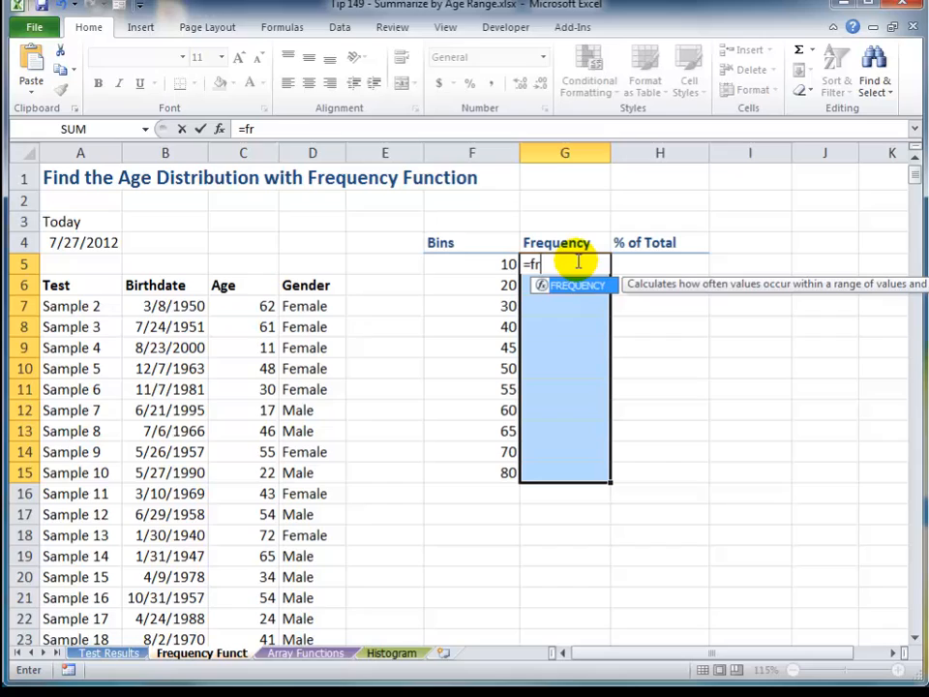
text(eq)
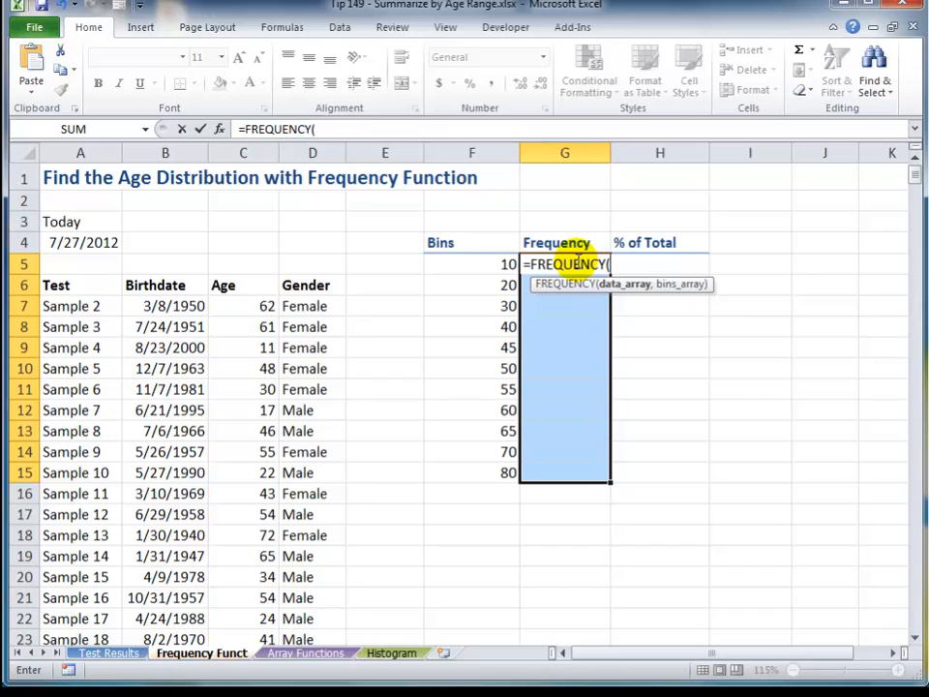
mouse_move(243, 302)
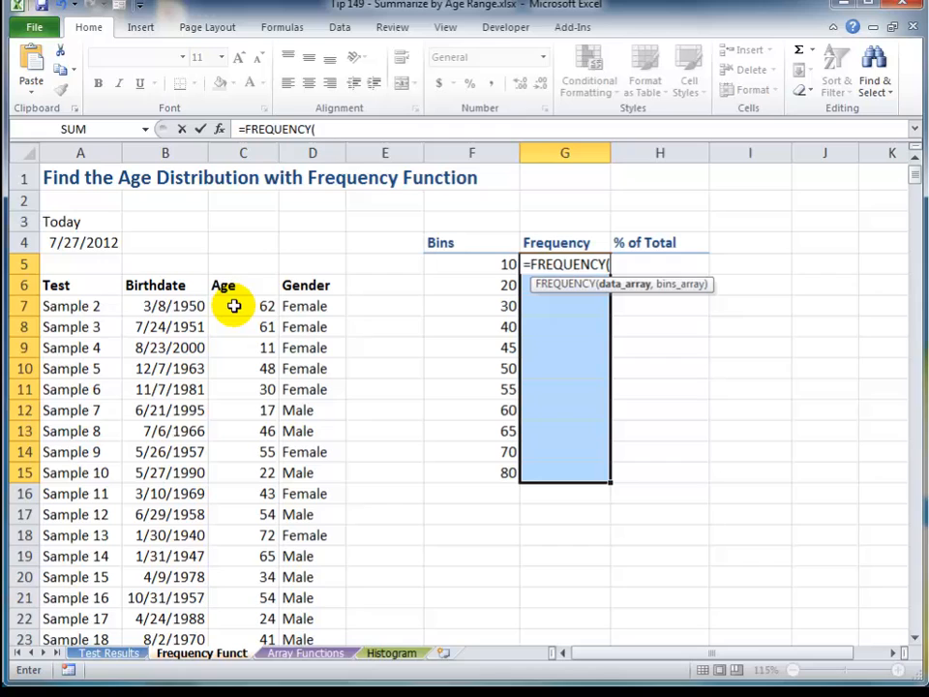
key(f3)
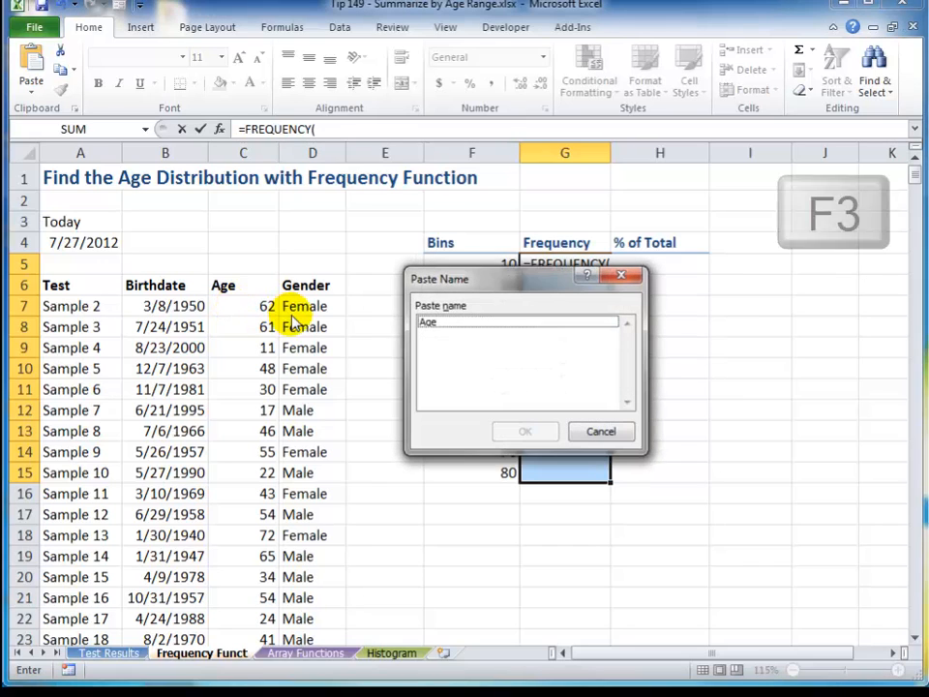
click(501, 323)
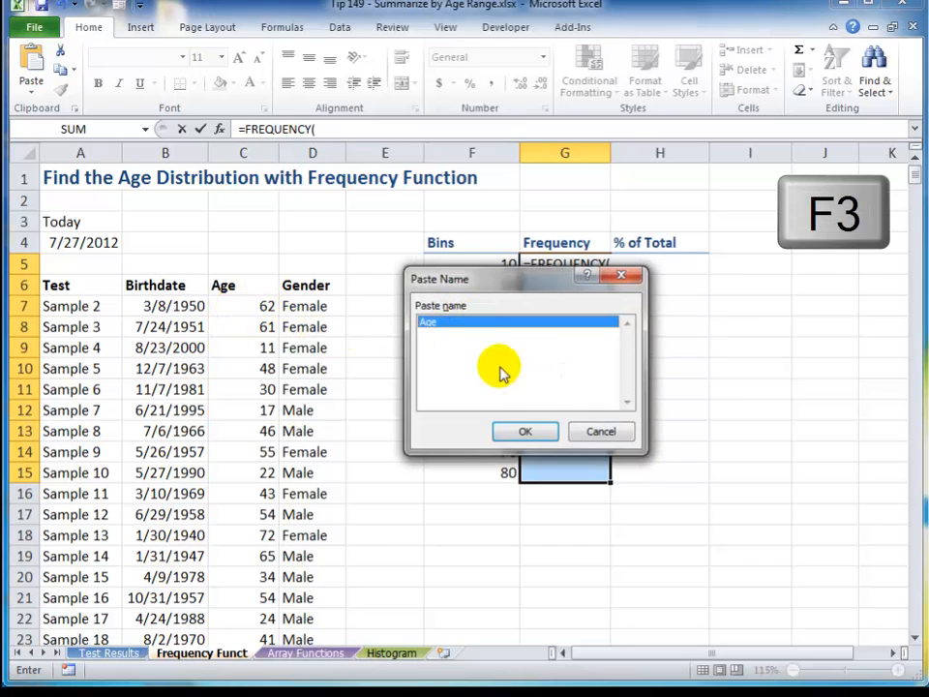
click(525, 431)
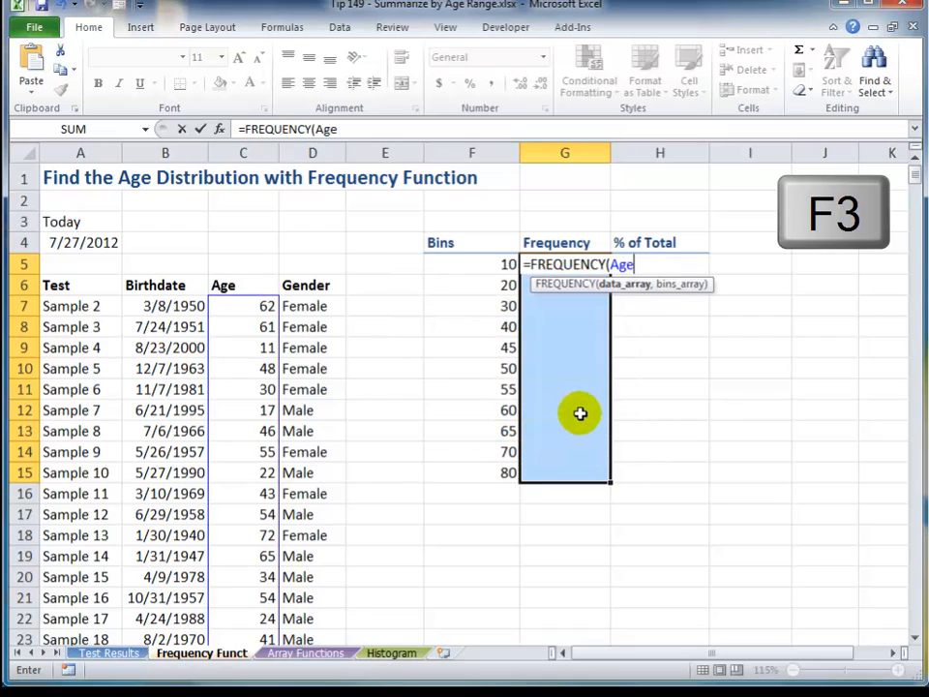
text(,)
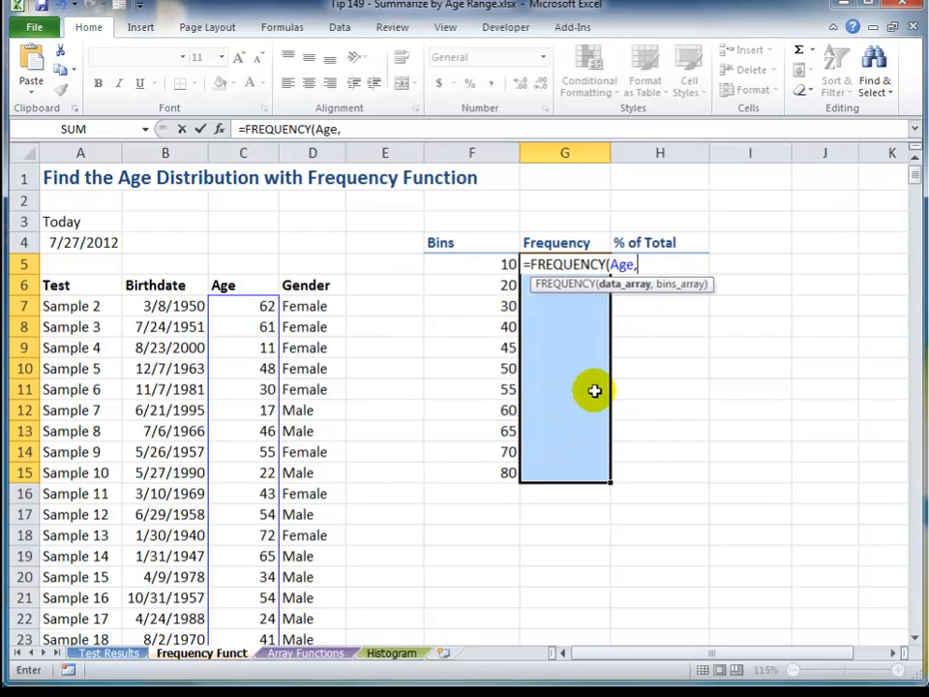
mouse_move(678, 289)
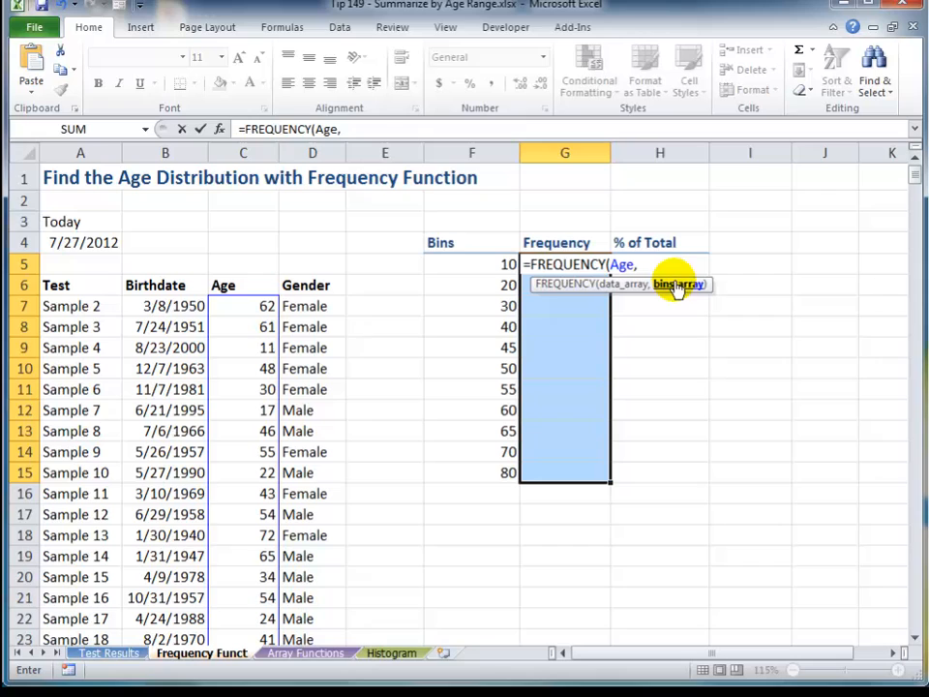
Step: Add bins F5:F15 as the second argument, array-enter it, and verify the counts
click(472, 263)
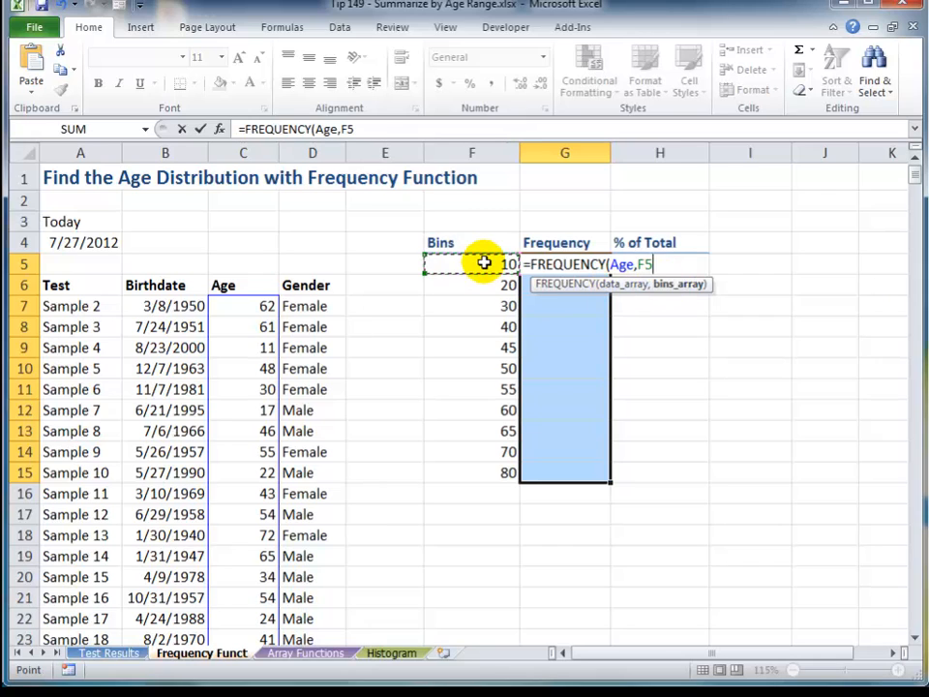
drag(472, 264, 471, 472)
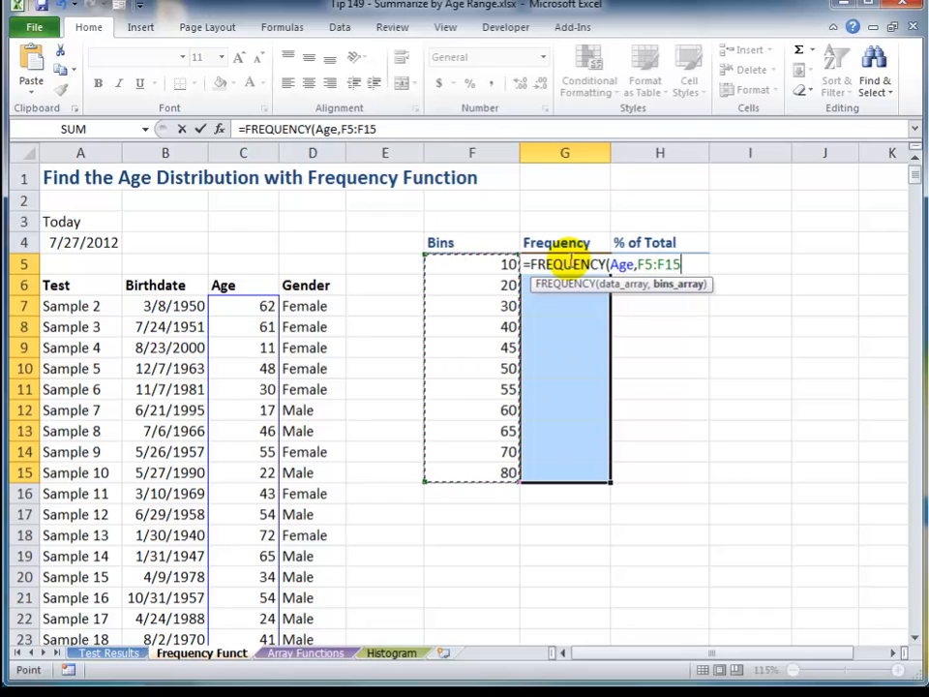
text())
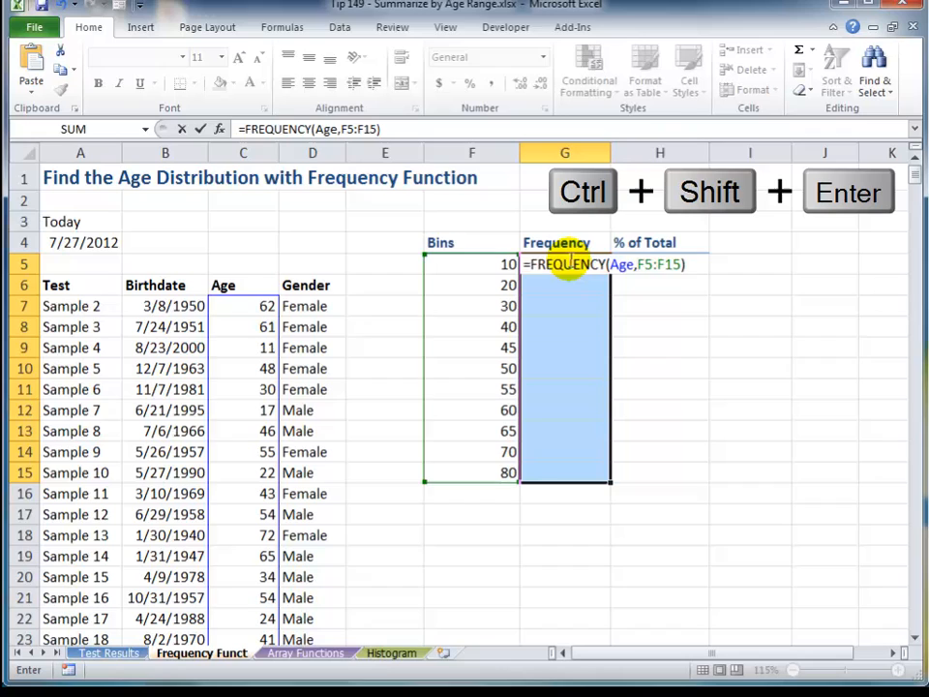
key(ctrl+shift+enter)
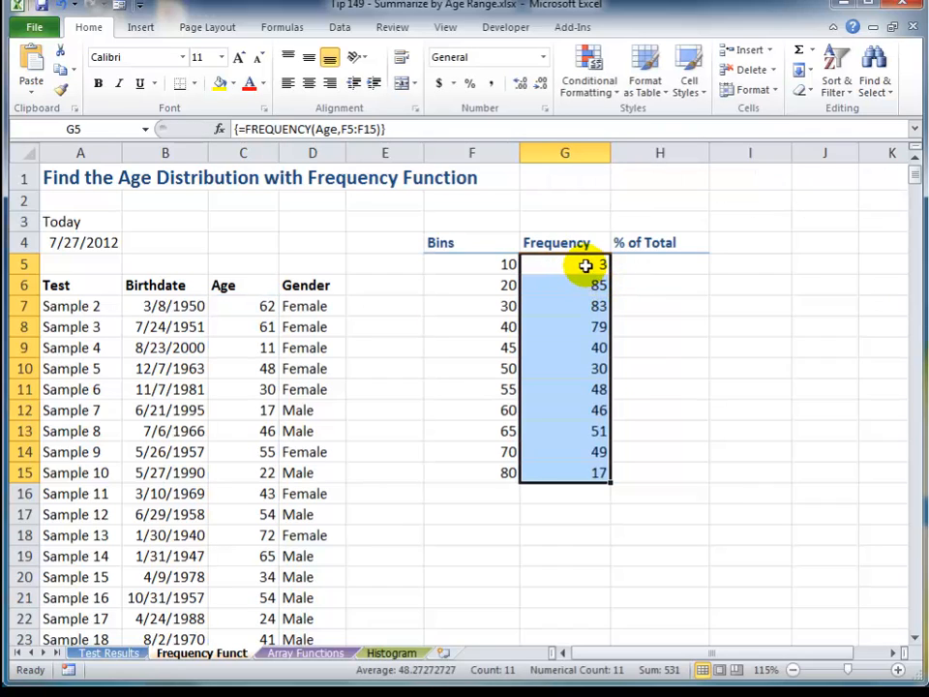
mouse_move(568, 326)
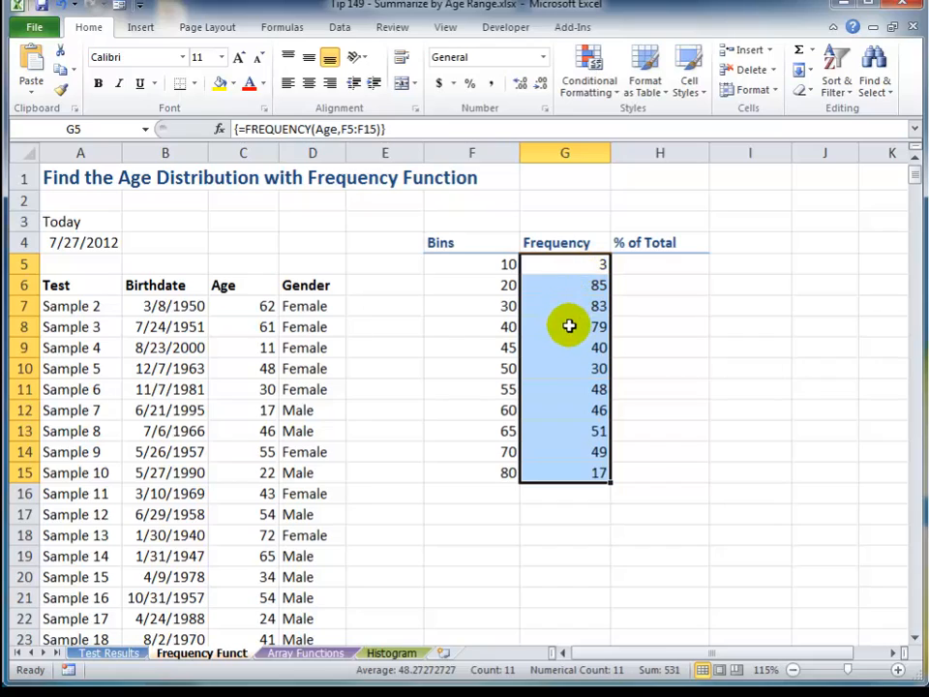
mouse_move(568, 473)
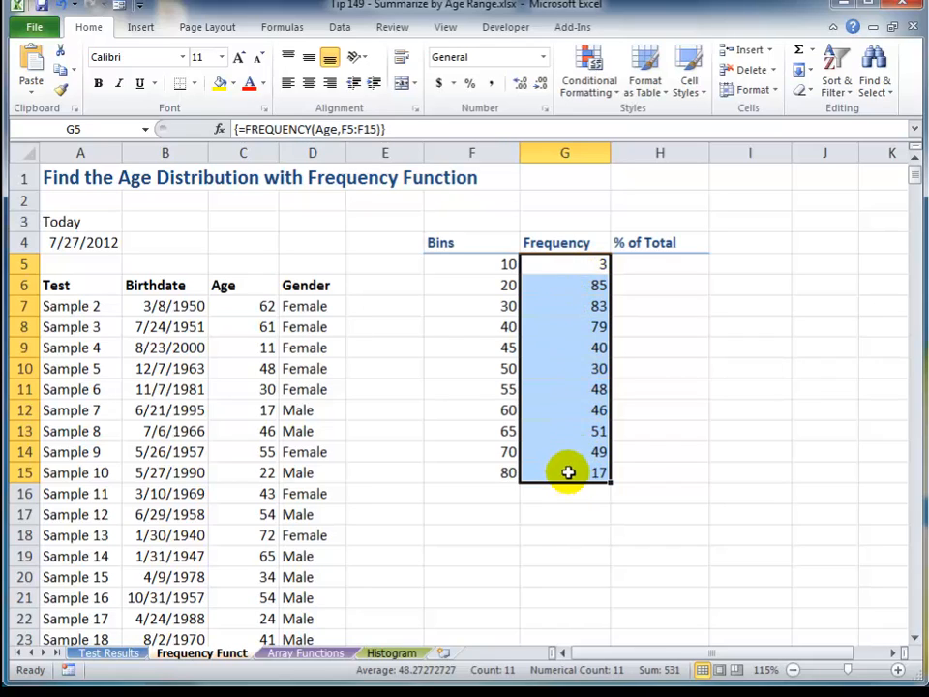
mouse_move(574, 320)
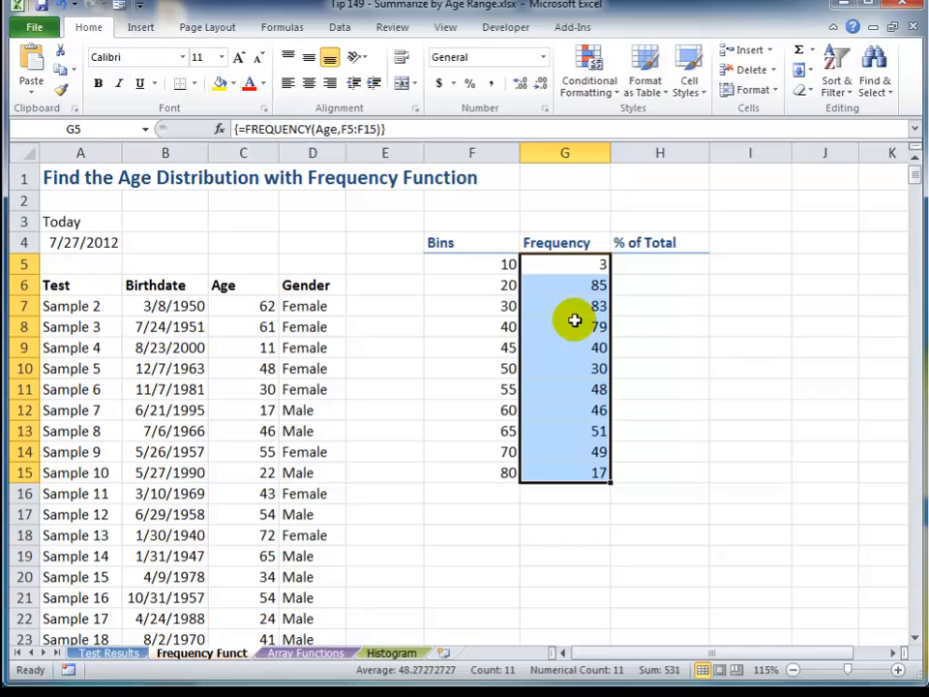
click(564, 326)
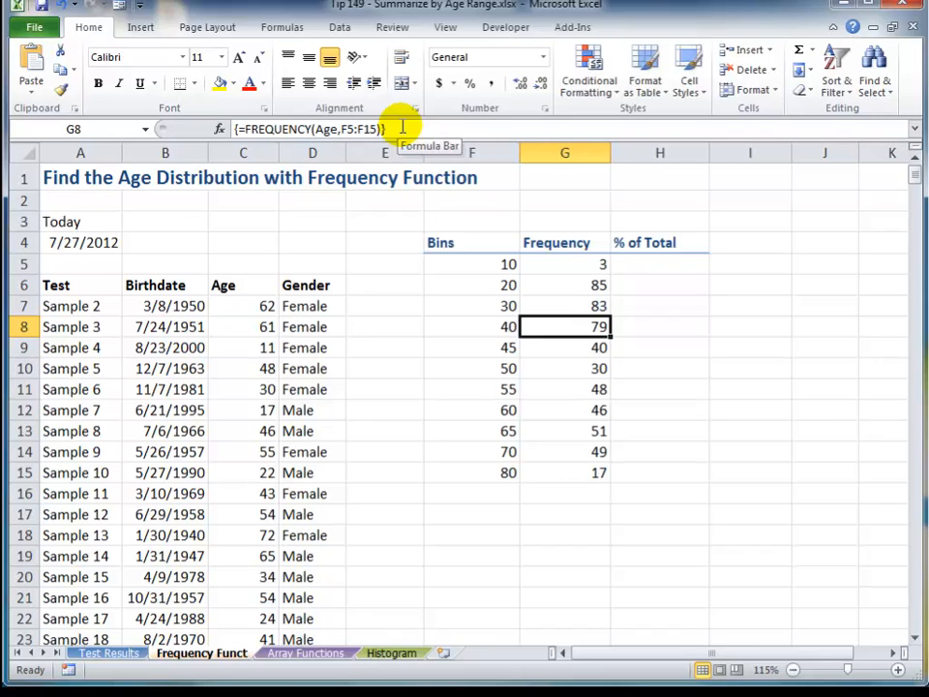
mouse_move(644, 73)
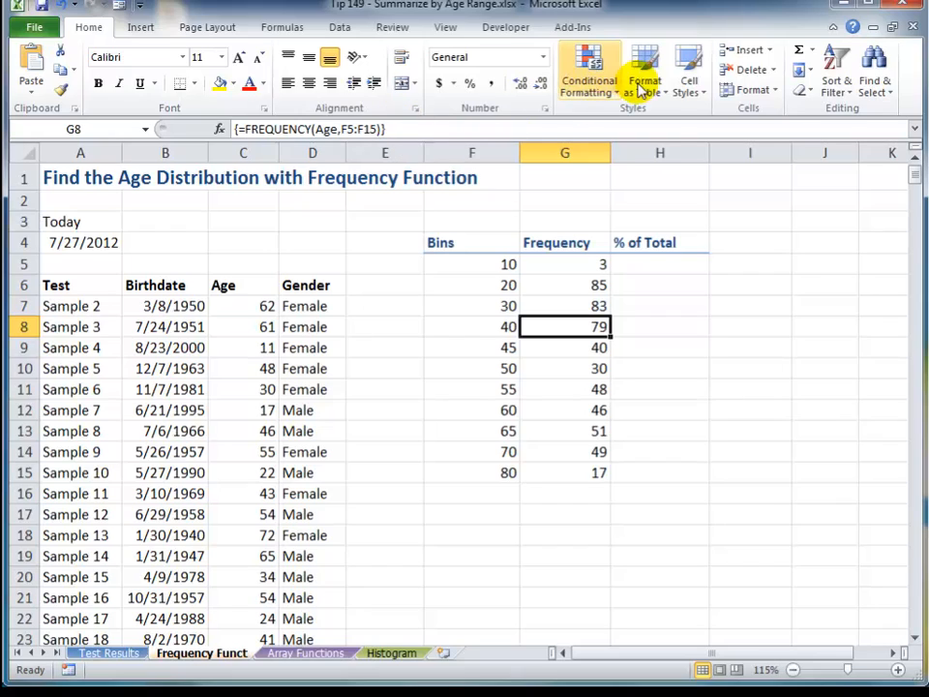
click(660, 263)
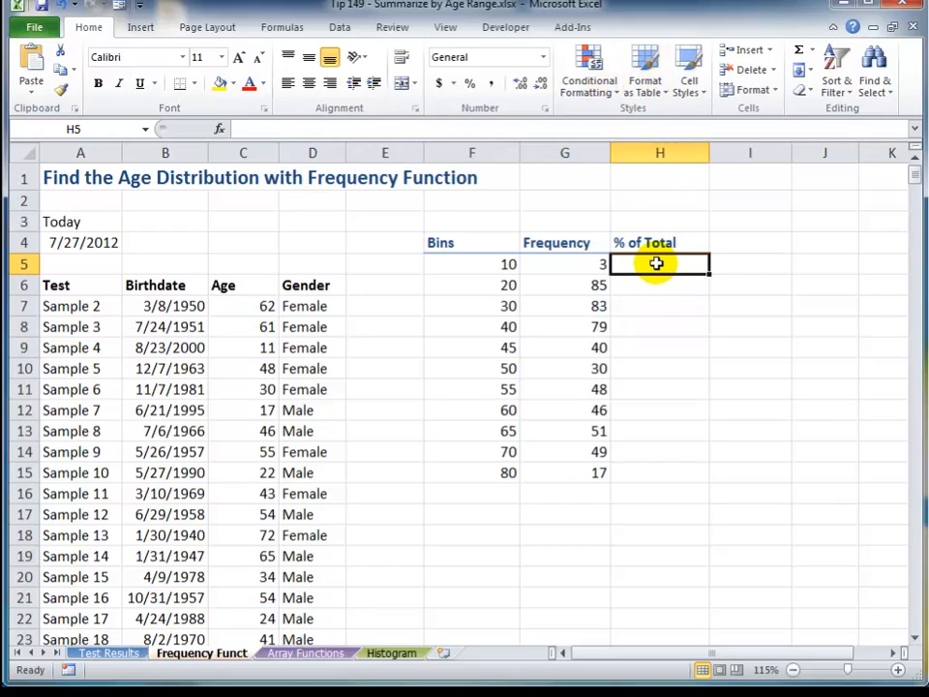
Step: Select % of Total cells H5:H15 and start =FREQUENCY(Age in them
drag(657, 263, 673, 399)
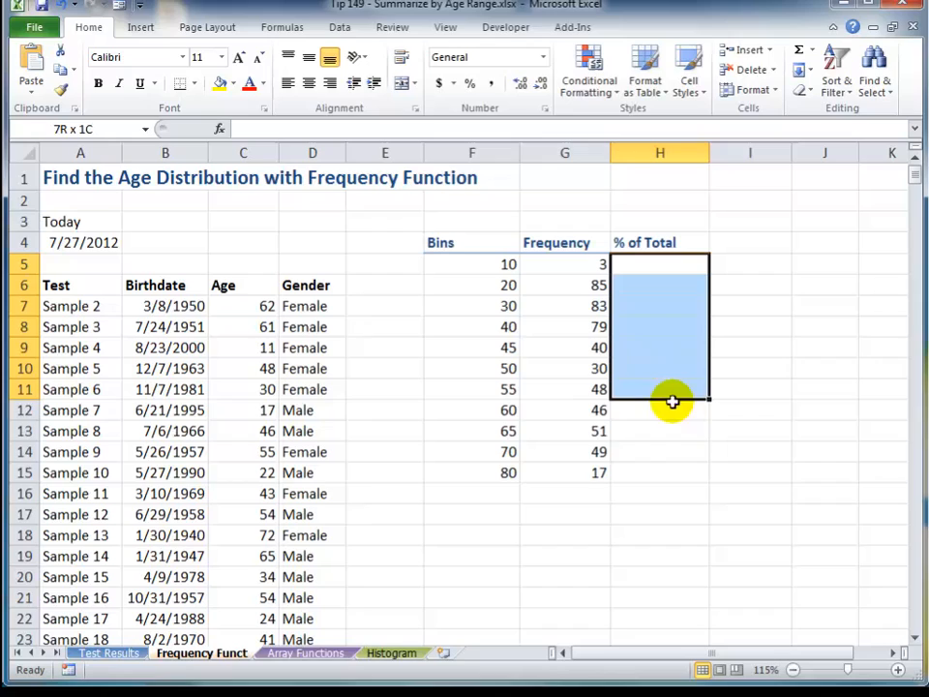
drag(673, 401, 682, 473)
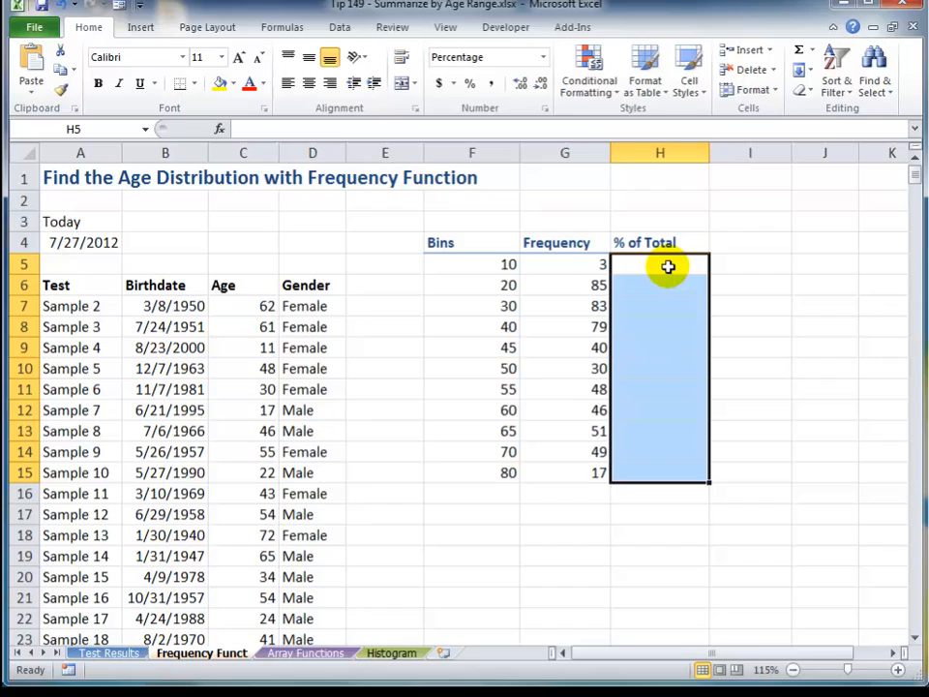
text(=)
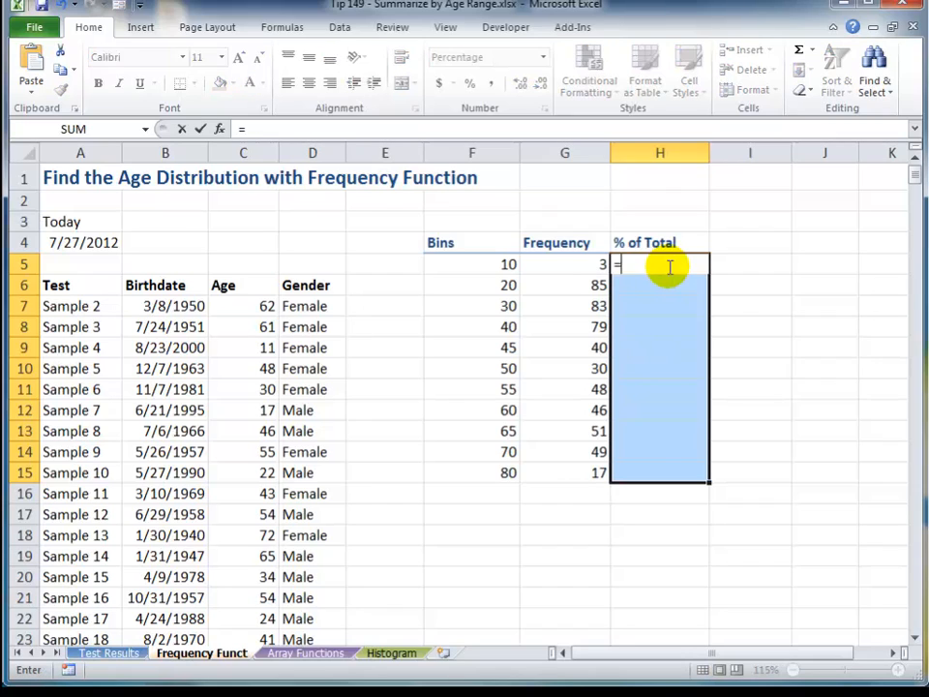
text(=FREQUENCY()
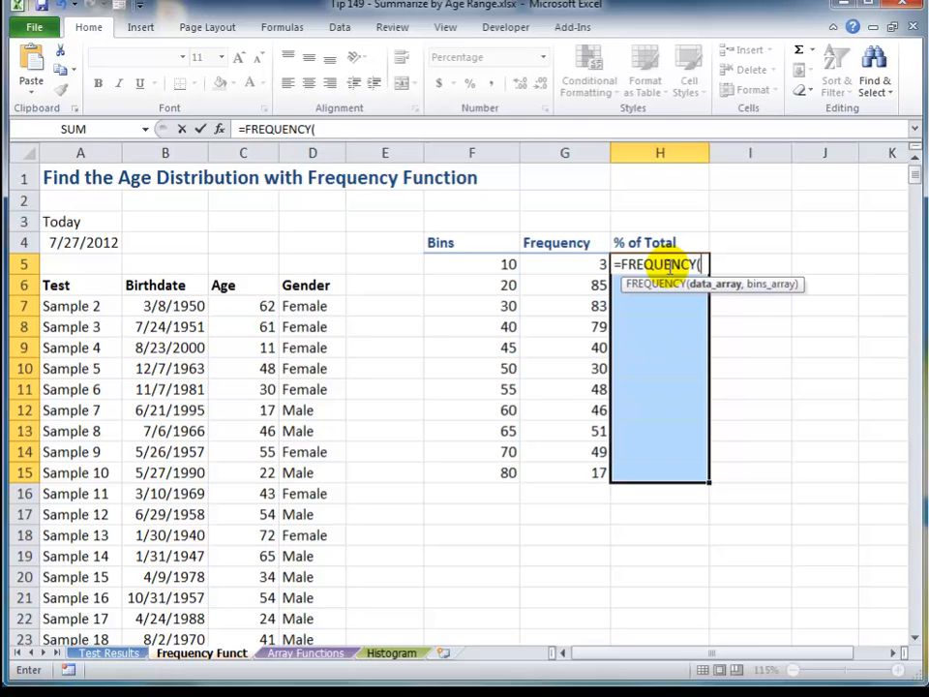
key(f3)
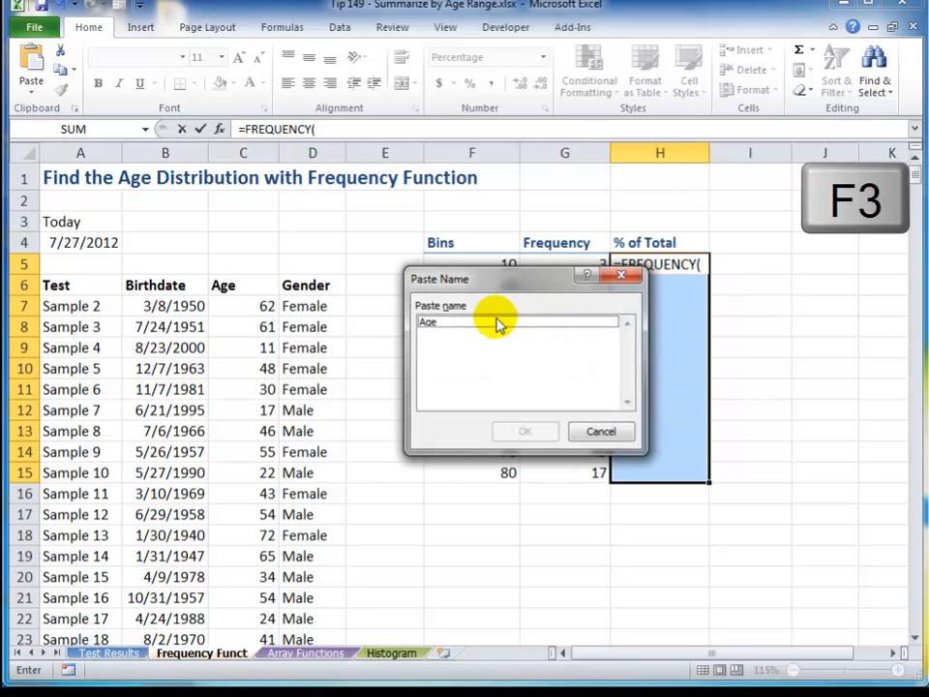
click(525, 431)
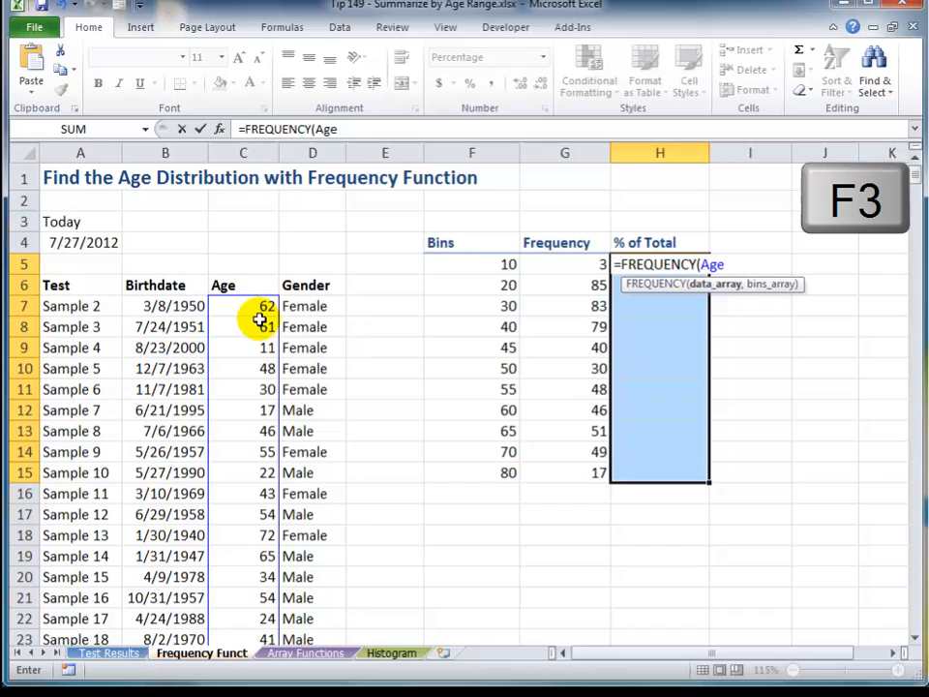
mouse_move(234, 334)
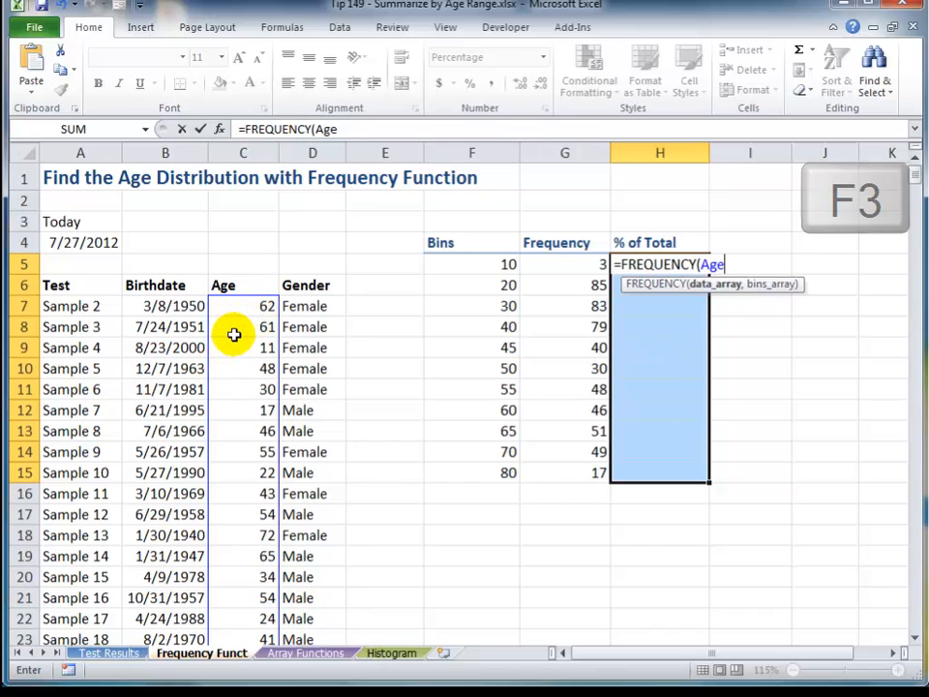
mouse_move(615, 300)
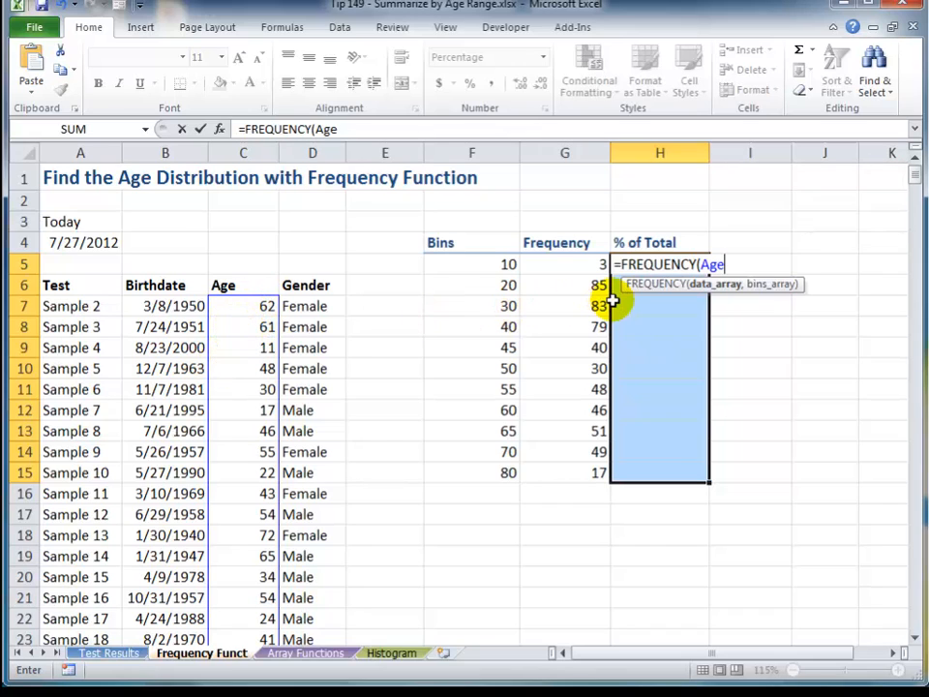
Step: Finish the formula dividing by COUNT(Age) and array-enter it to show percentages
text(,F5:F15)
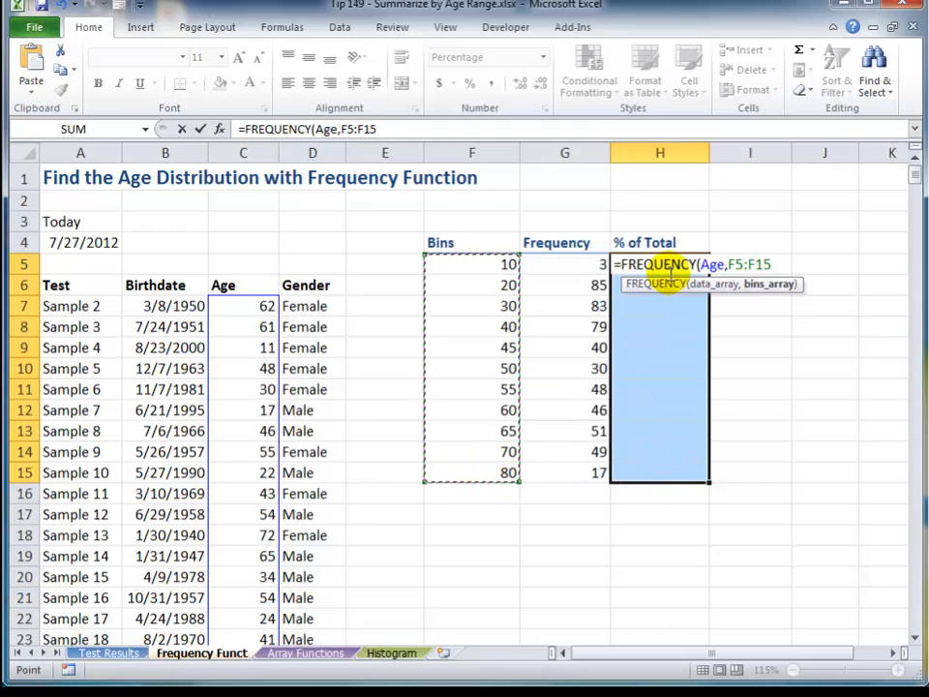
mouse_move(830, 253)
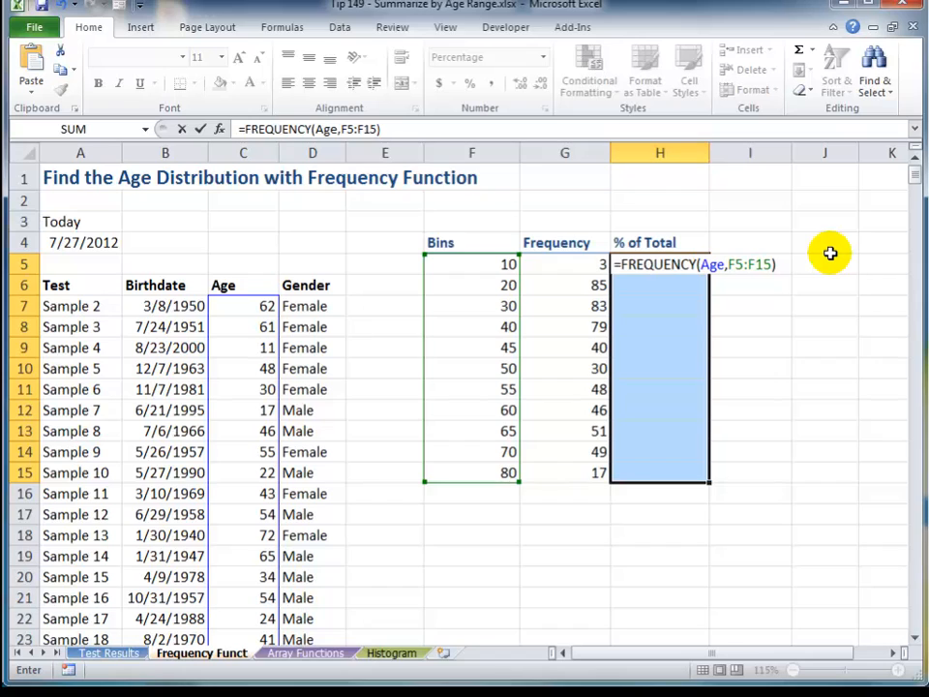
text(/)
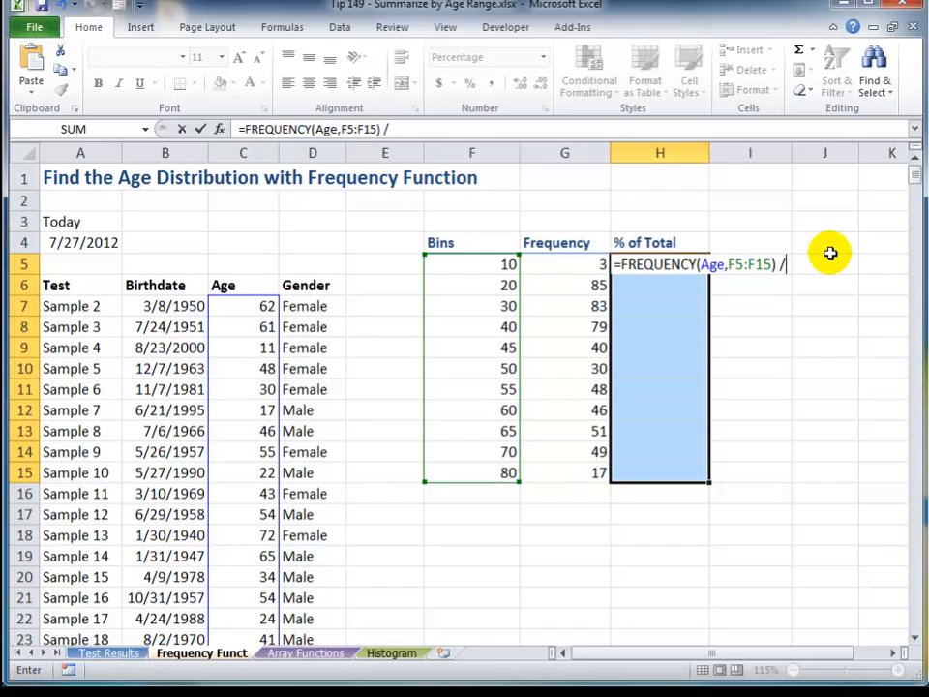
text(COUNT()
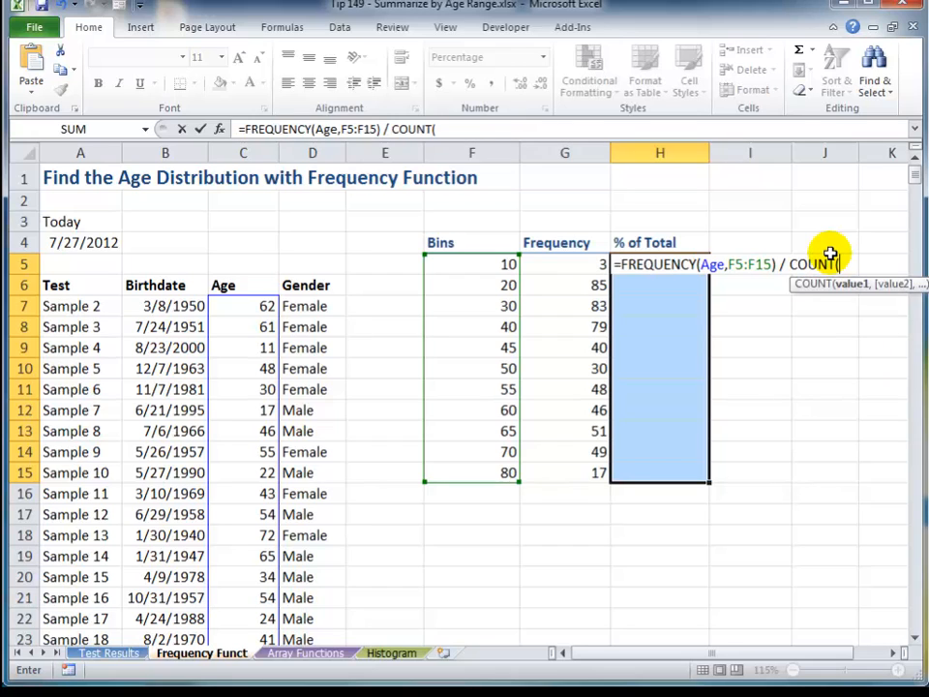
key(f3)
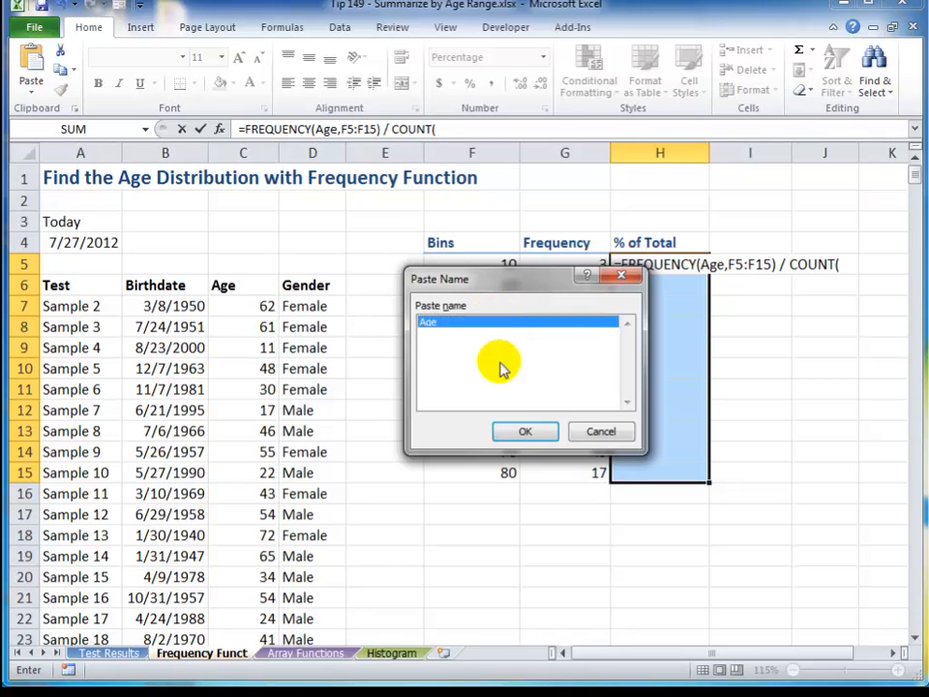
click(525, 431)
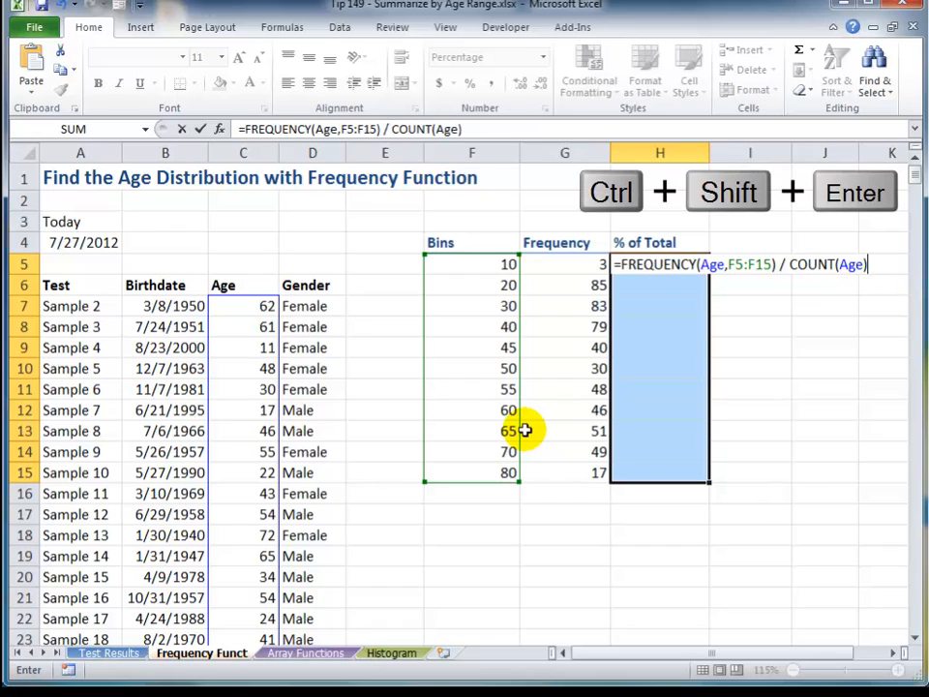
key(ctrl+shift+enter)
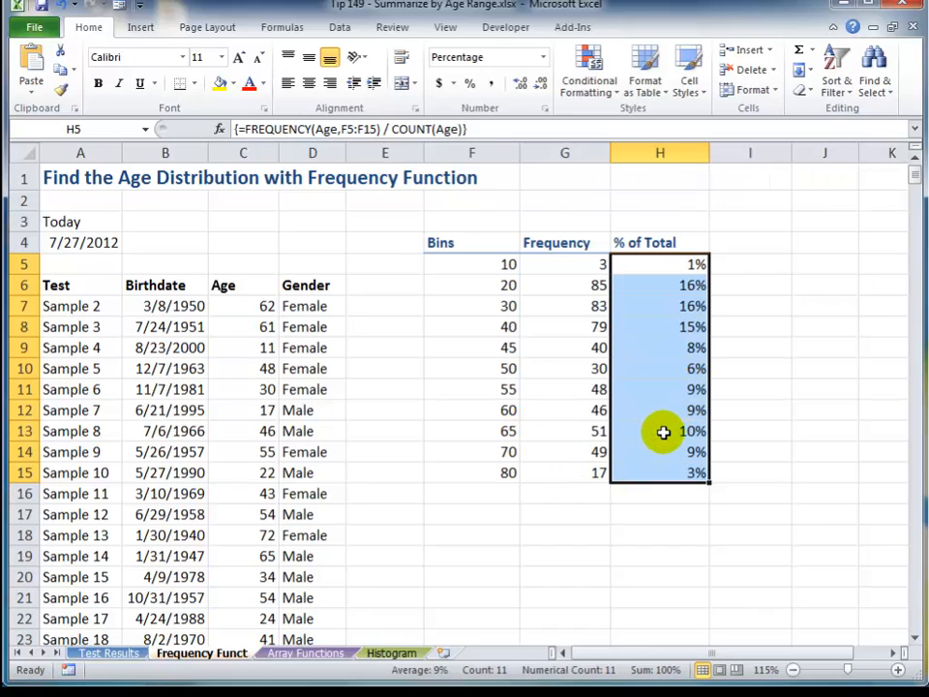
mouse_move(503, 295)
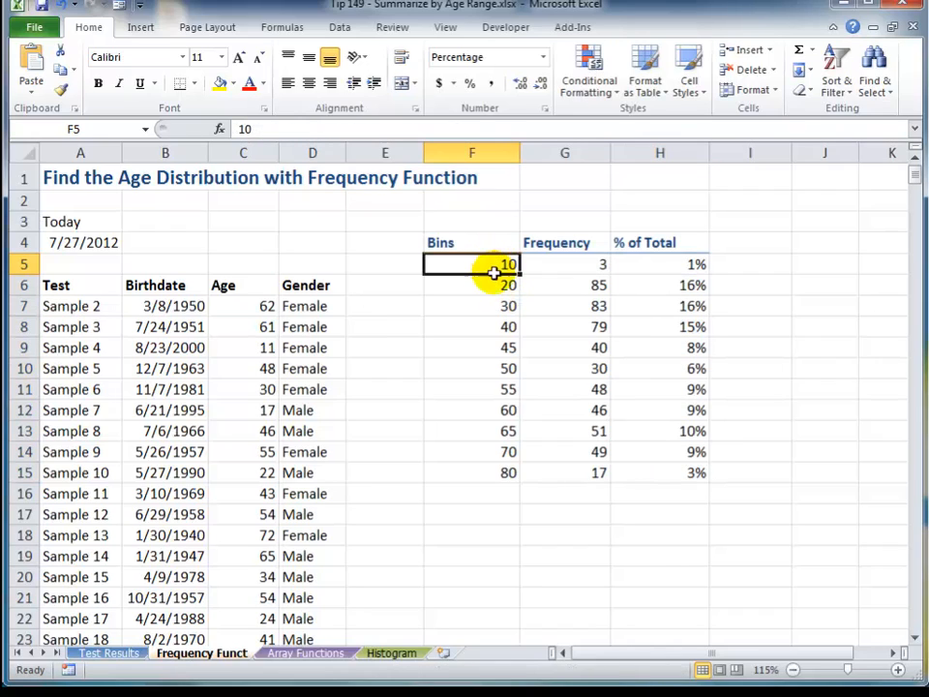
drag(472, 265, 471, 285)
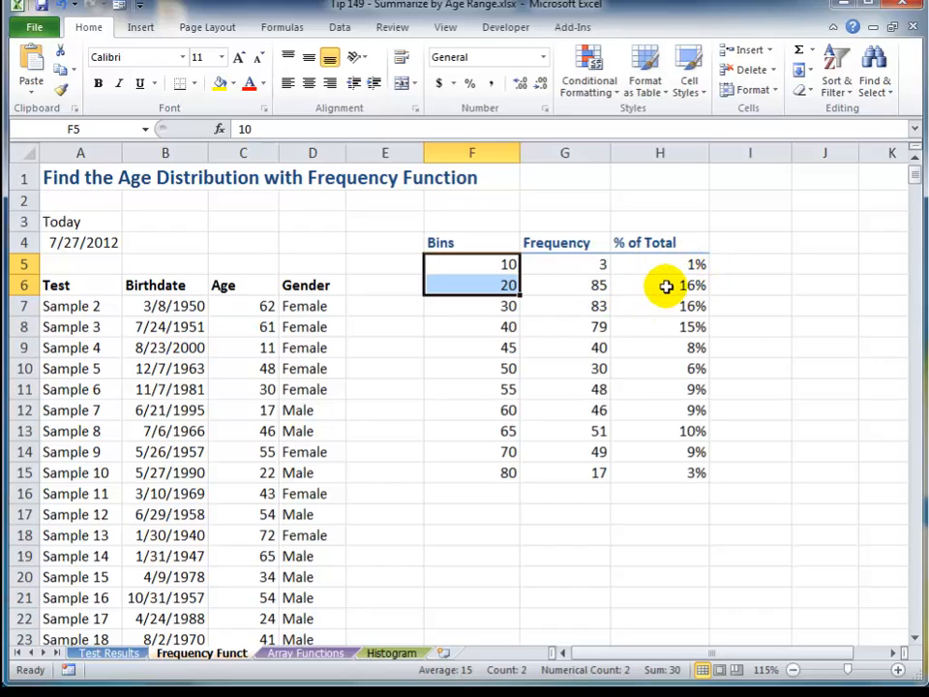
click(659, 284)
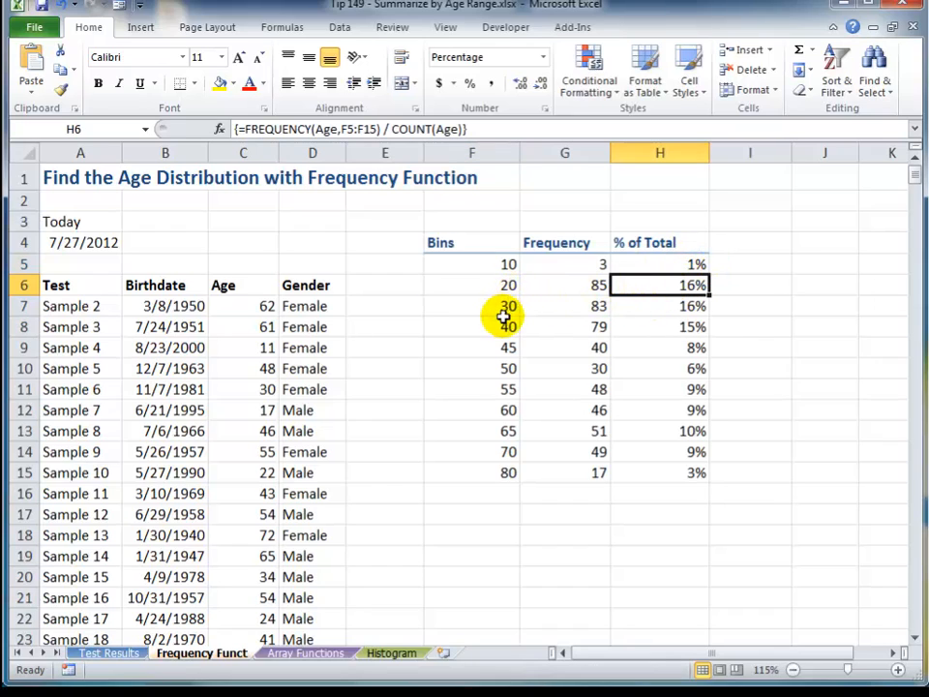
click(471, 306)
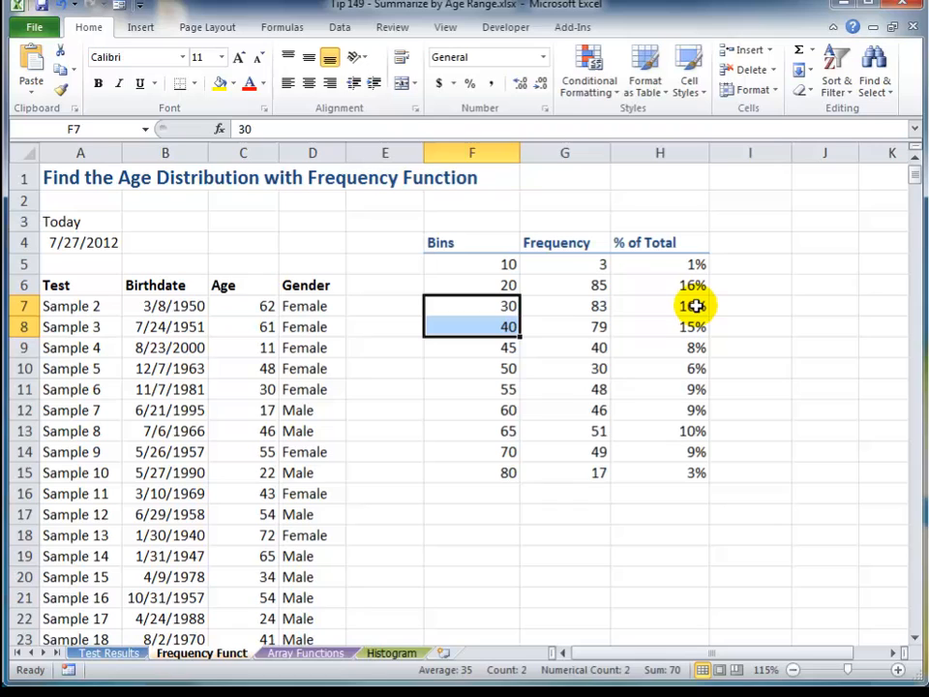
click(659, 306)
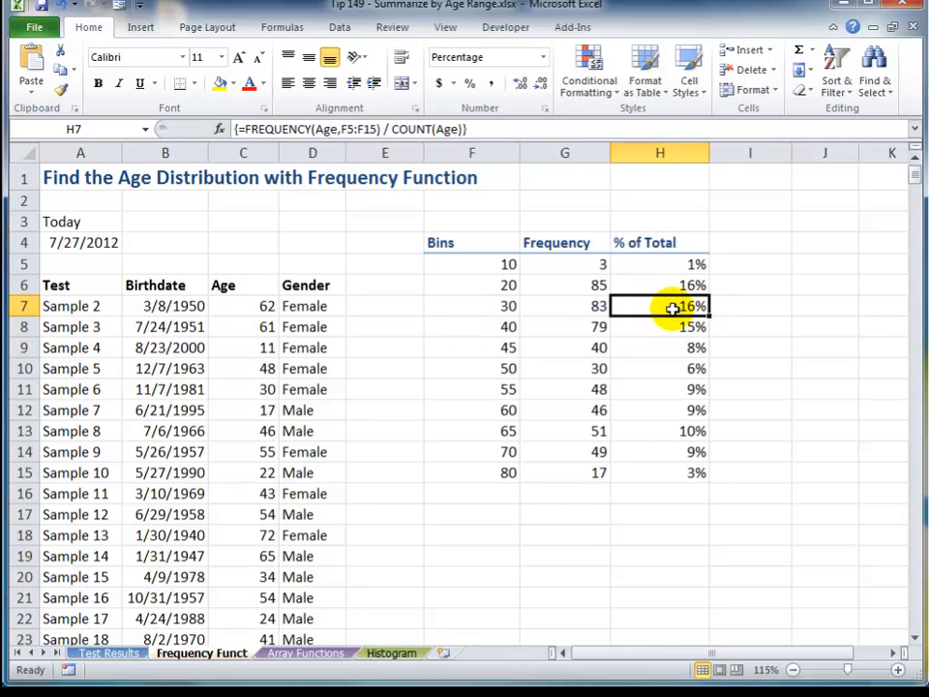
click(305, 653)
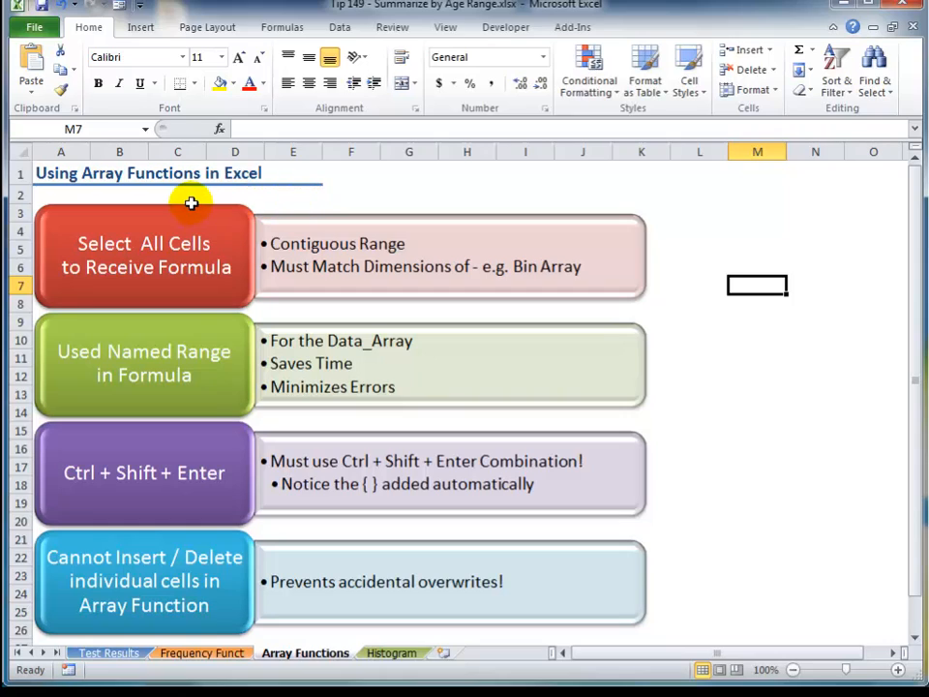
mouse_move(184, 208)
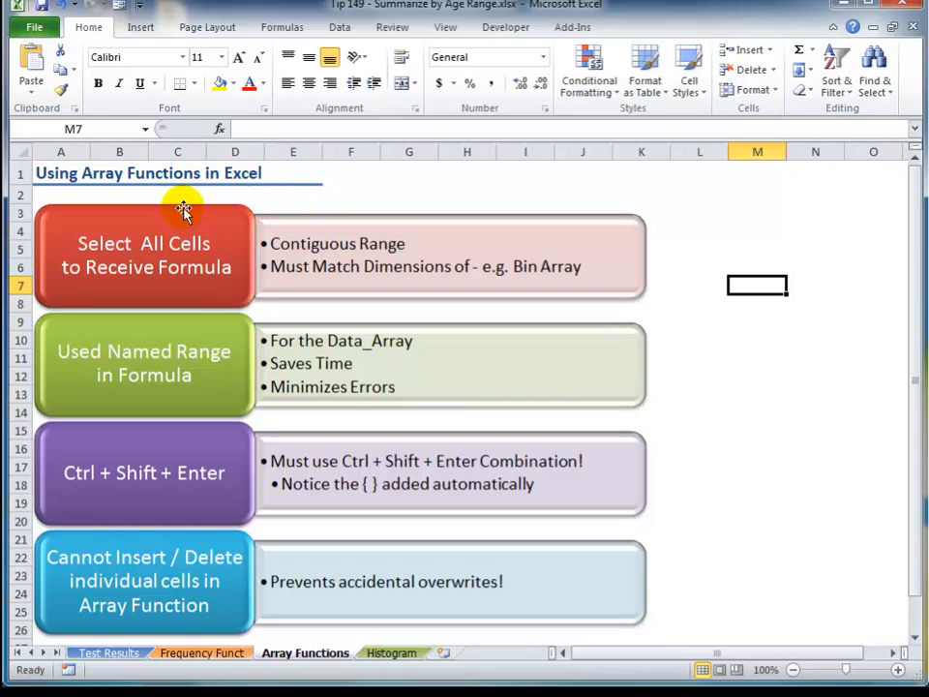
mouse_move(240, 276)
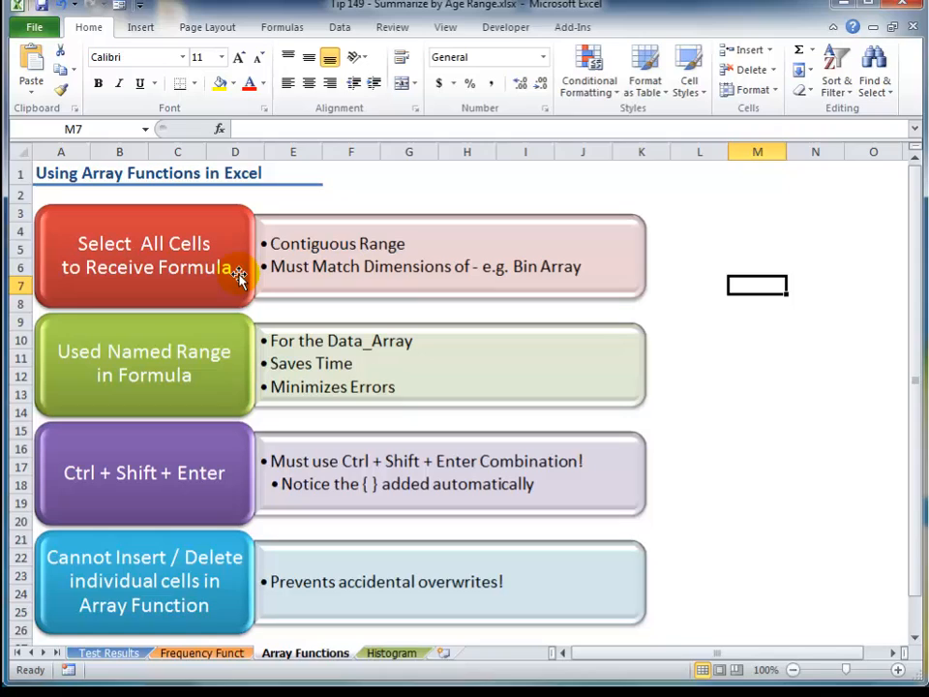
mouse_move(419, 244)
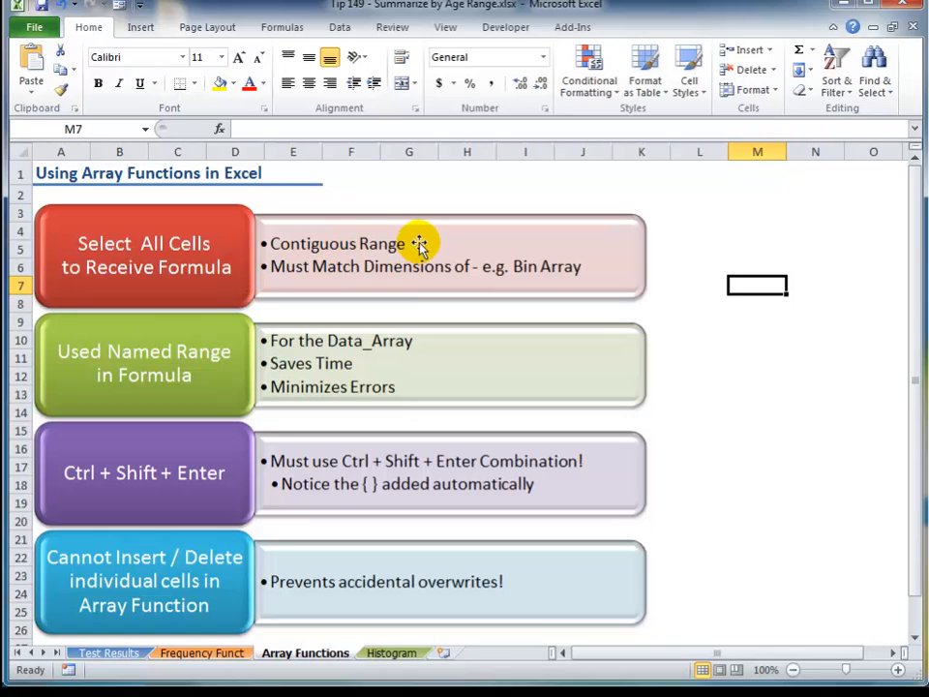
mouse_move(494, 266)
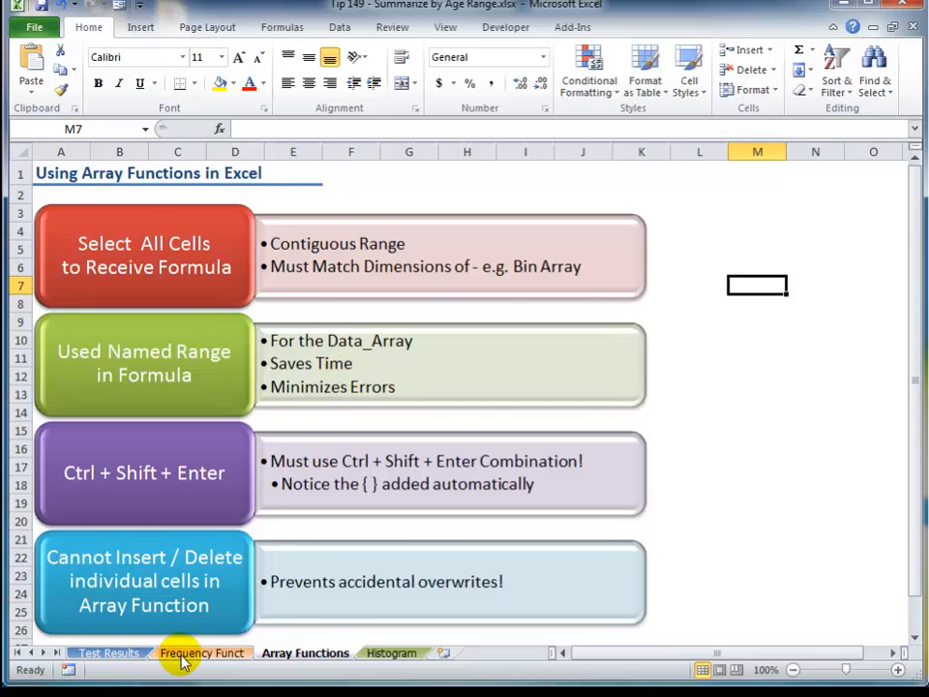
Step: Glance at the Frequency Funct sheet, then return to the Array Functions notes
click(202, 652)
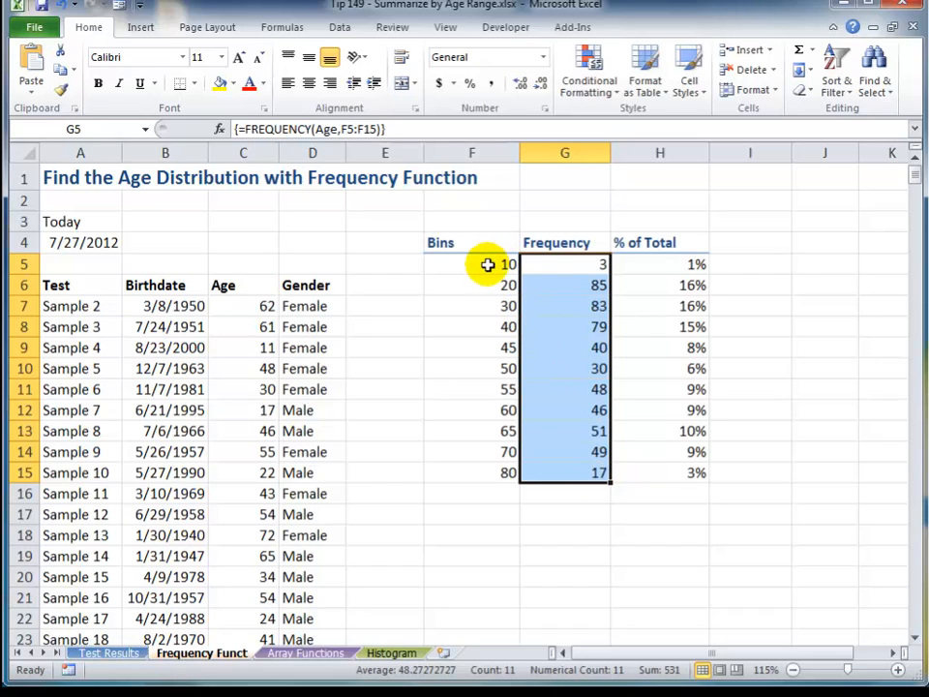
click(472, 263)
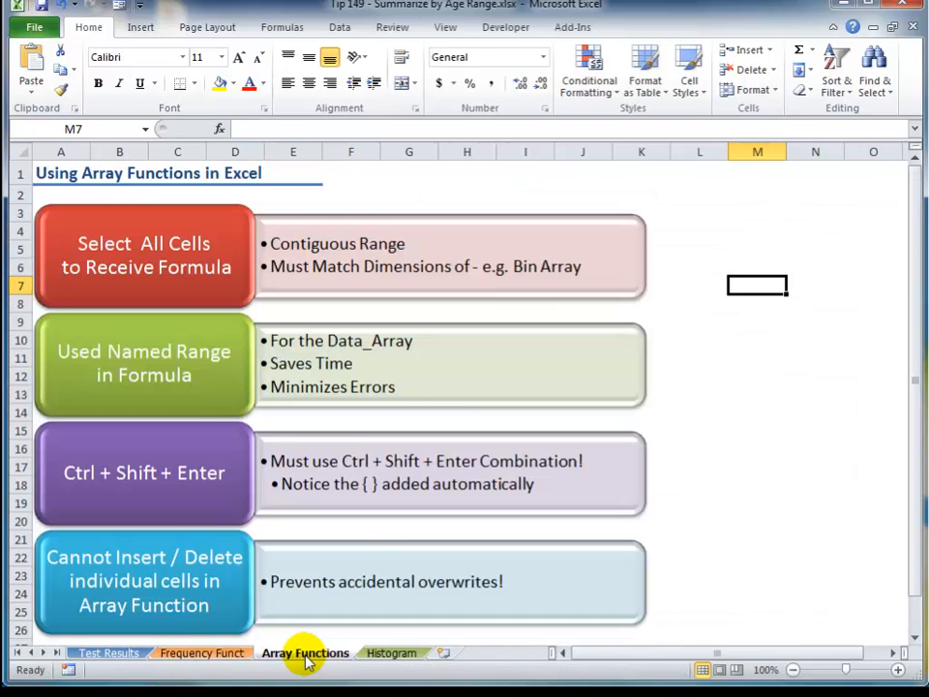
mouse_move(87, 363)
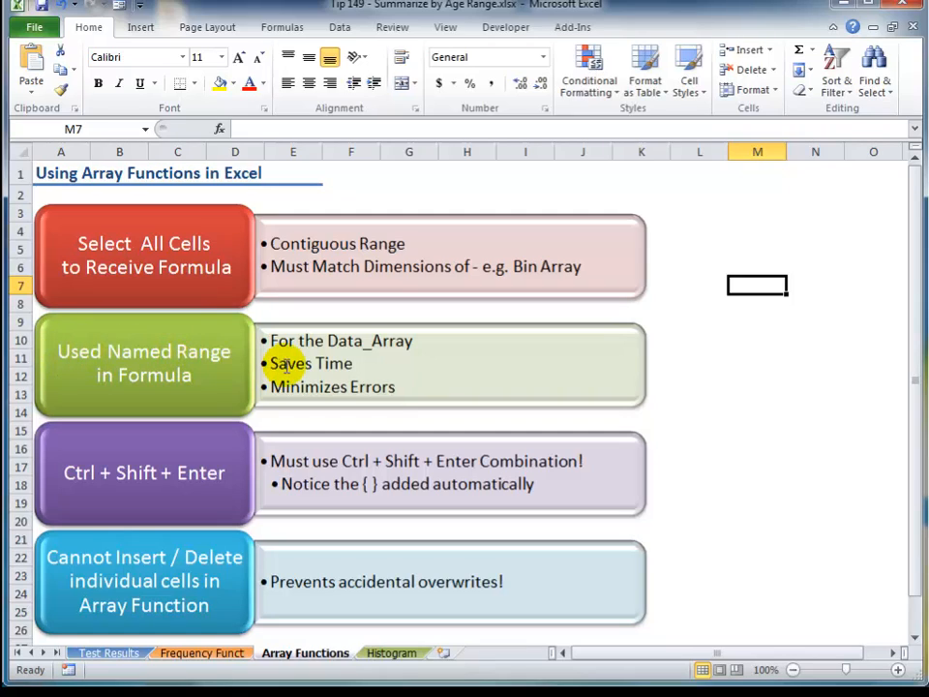
mouse_move(428, 334)
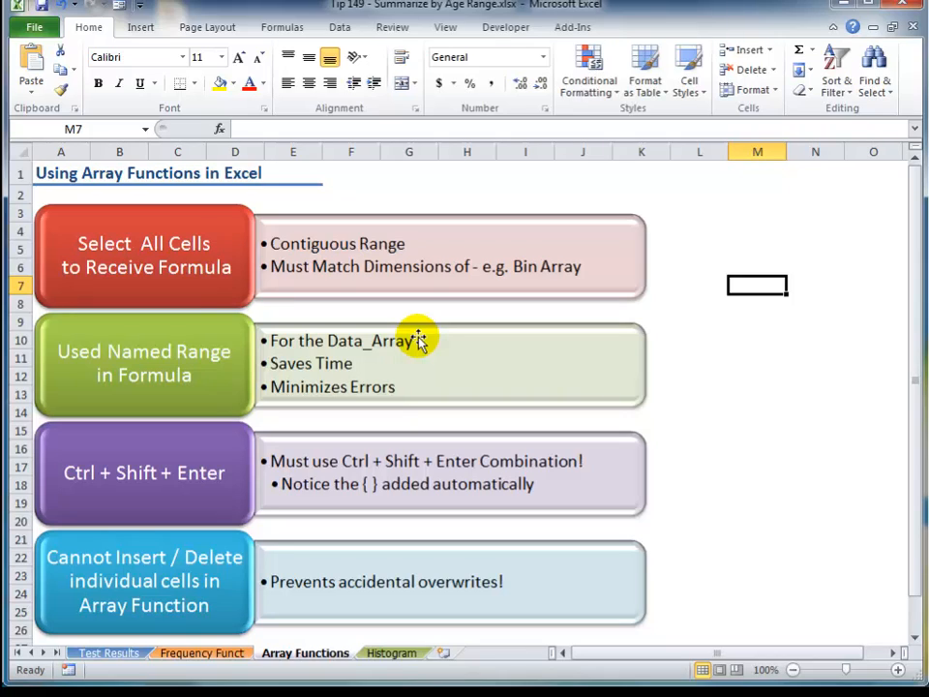
mouse_move(402, 387)
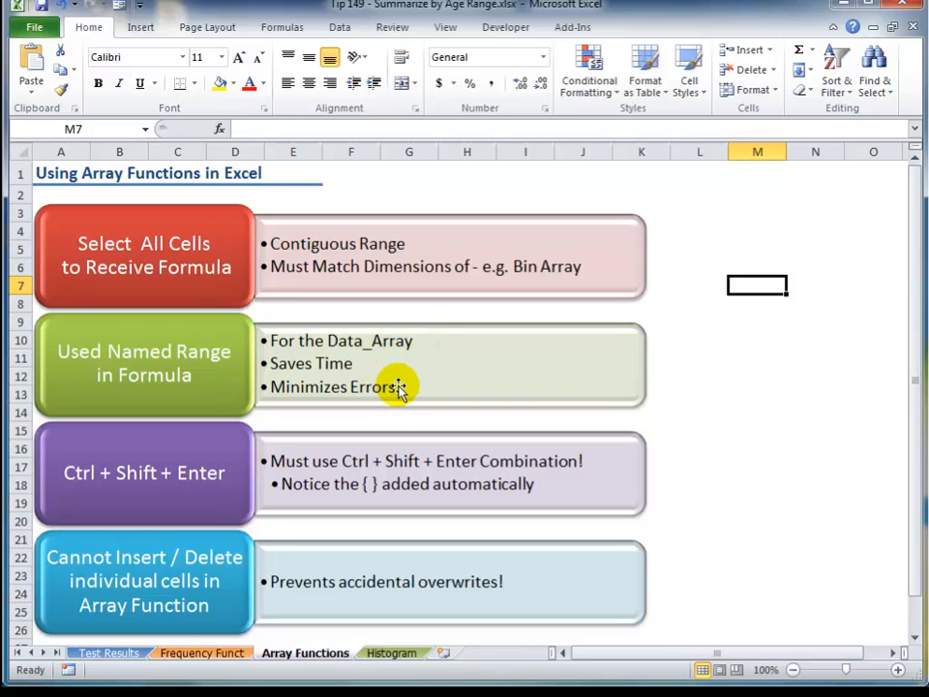
mouse_move(237, 475)
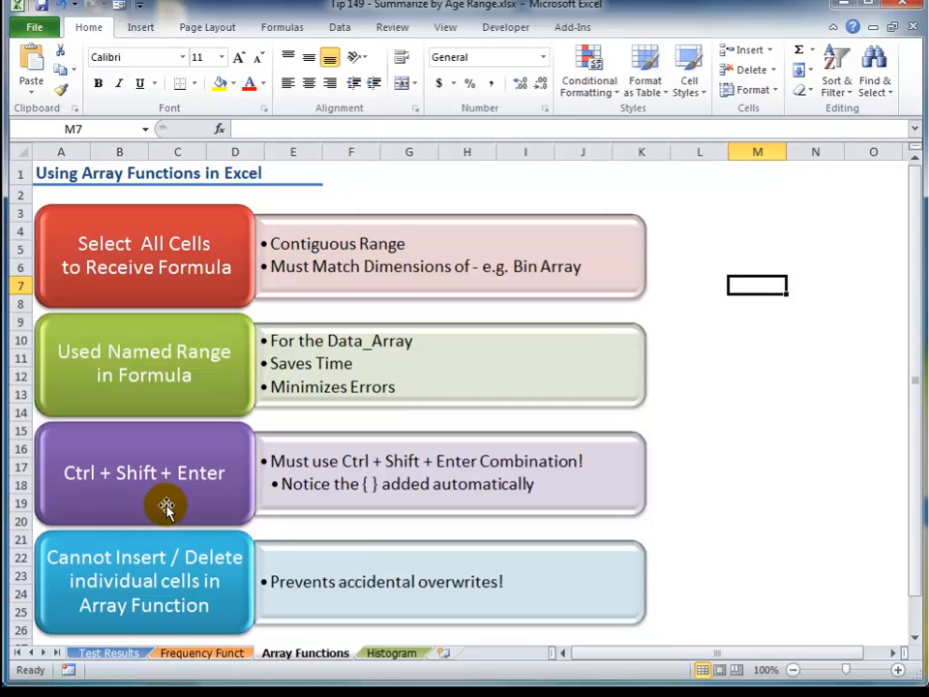
mouse_move(547, 484)
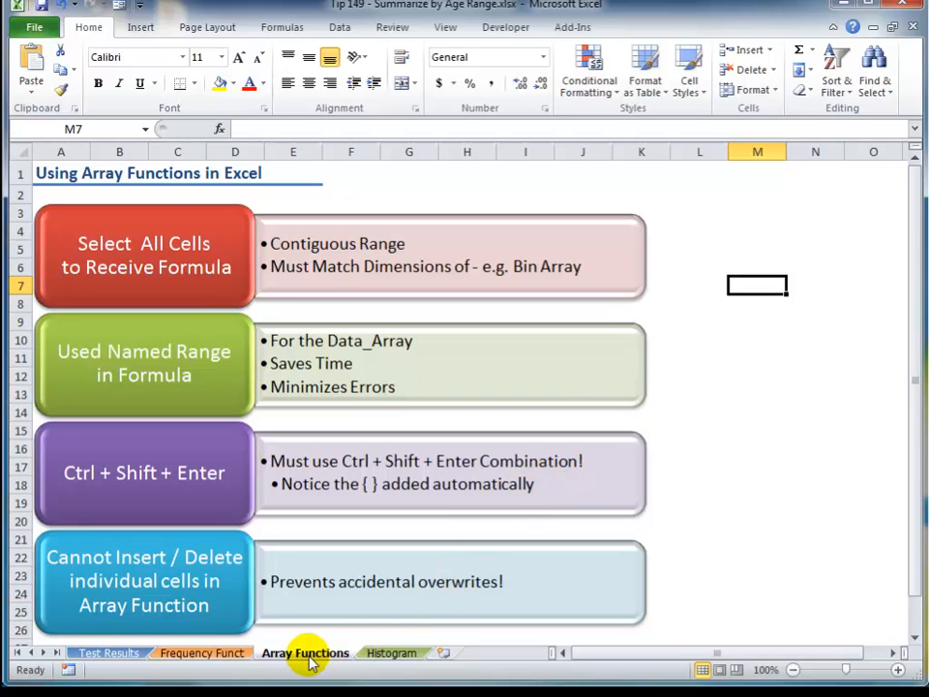
click(200, 653)
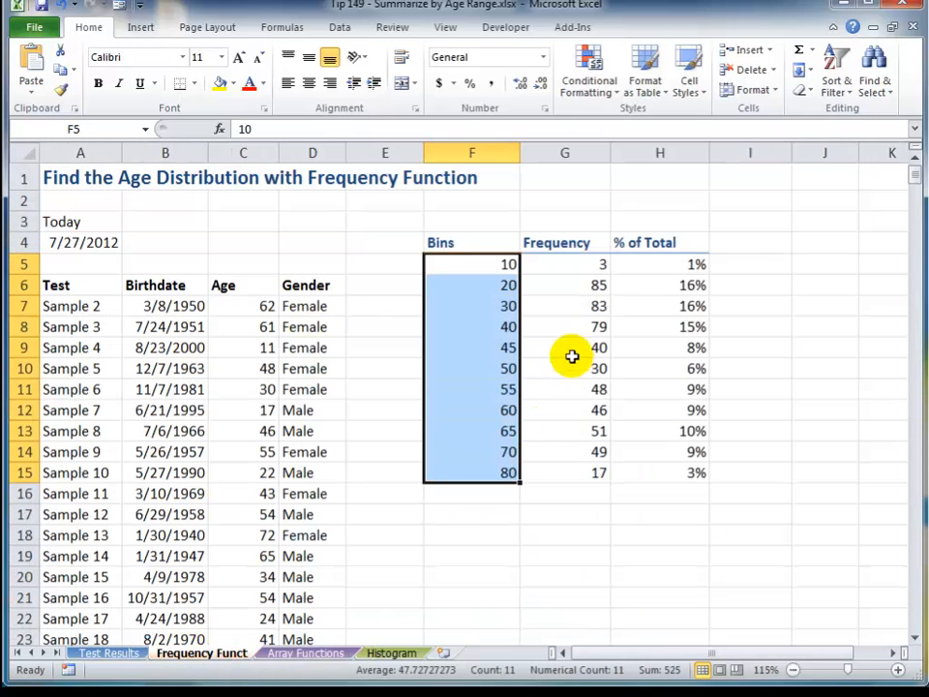
click(564, 327)
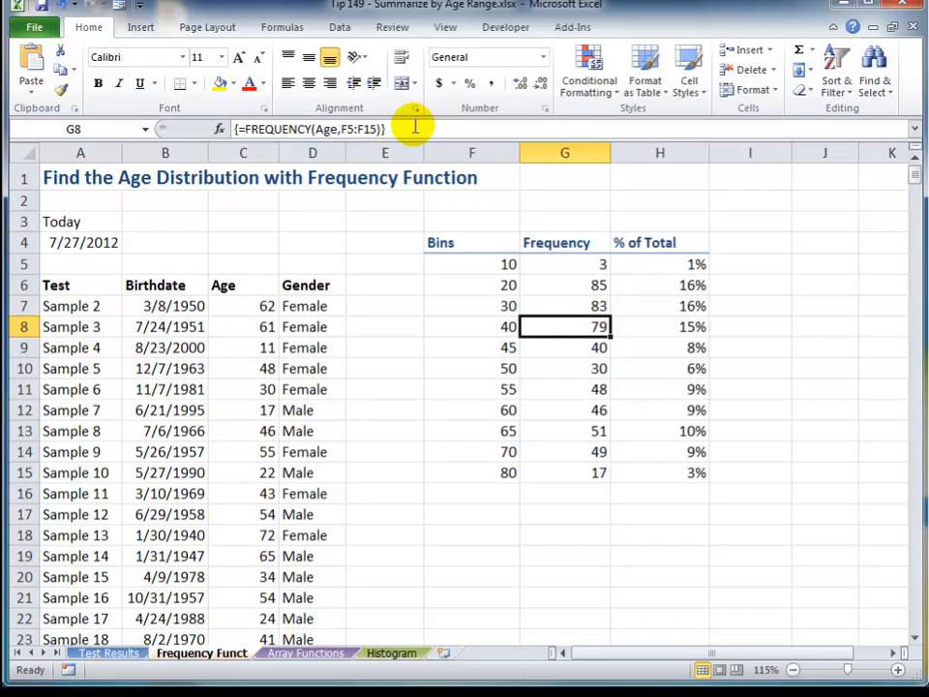
mouse_move(401, 129)
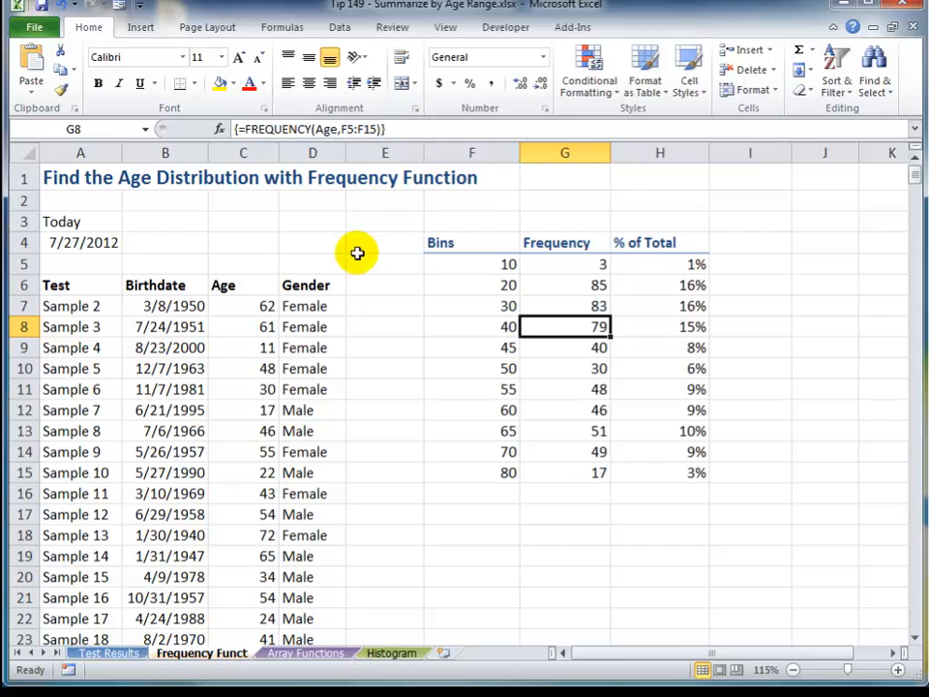
click(305, 652)
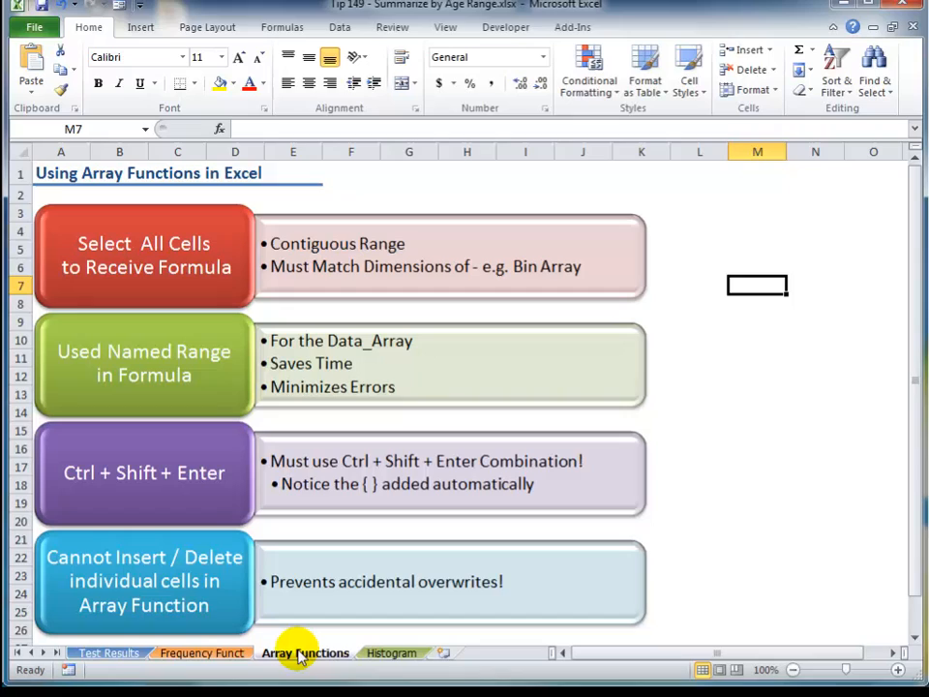
mouse_move(271, 581)
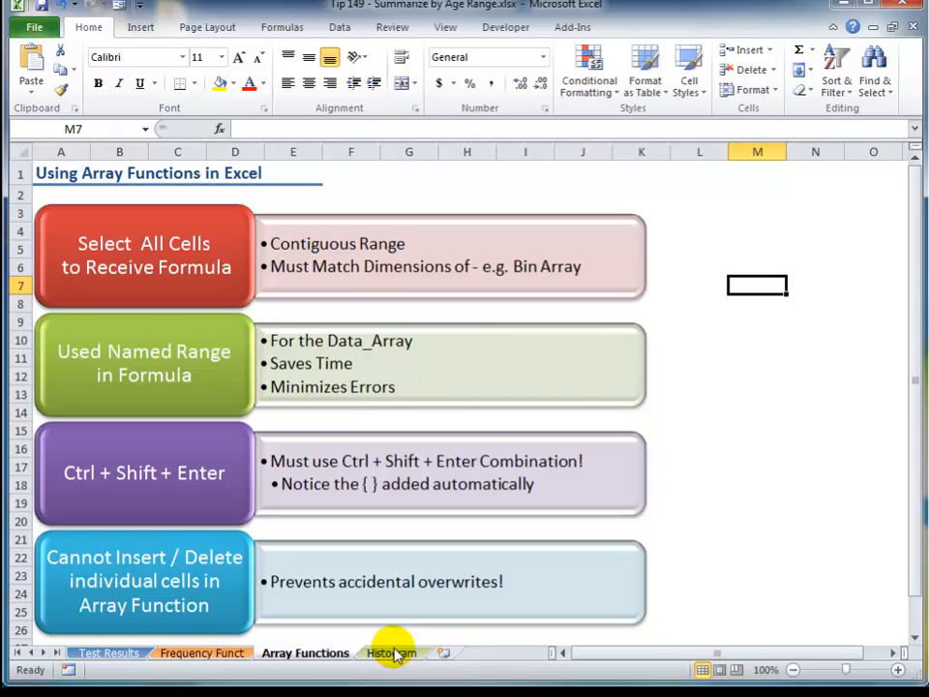
Step: Look at the Histogram sheet, then return to the Frequency Funct table
click(391, 652)
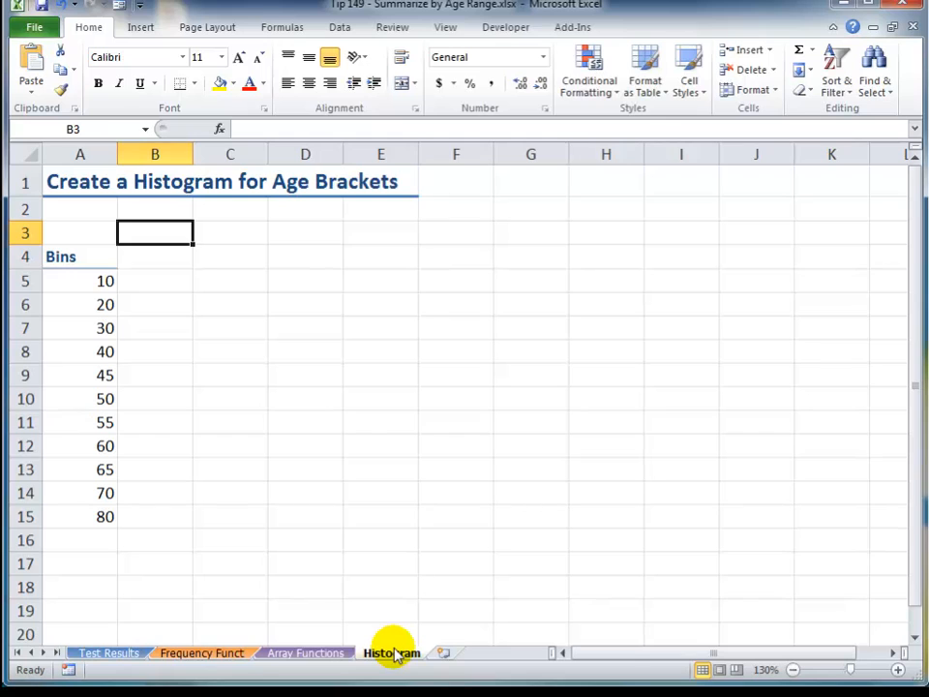
mouse_move(201, 653)
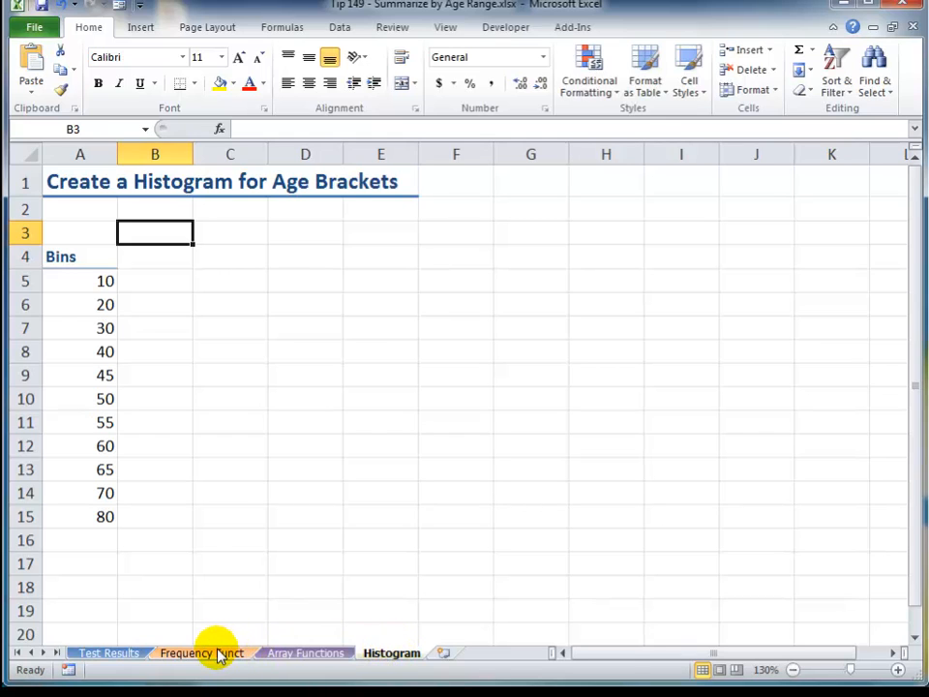
click(184, 652)
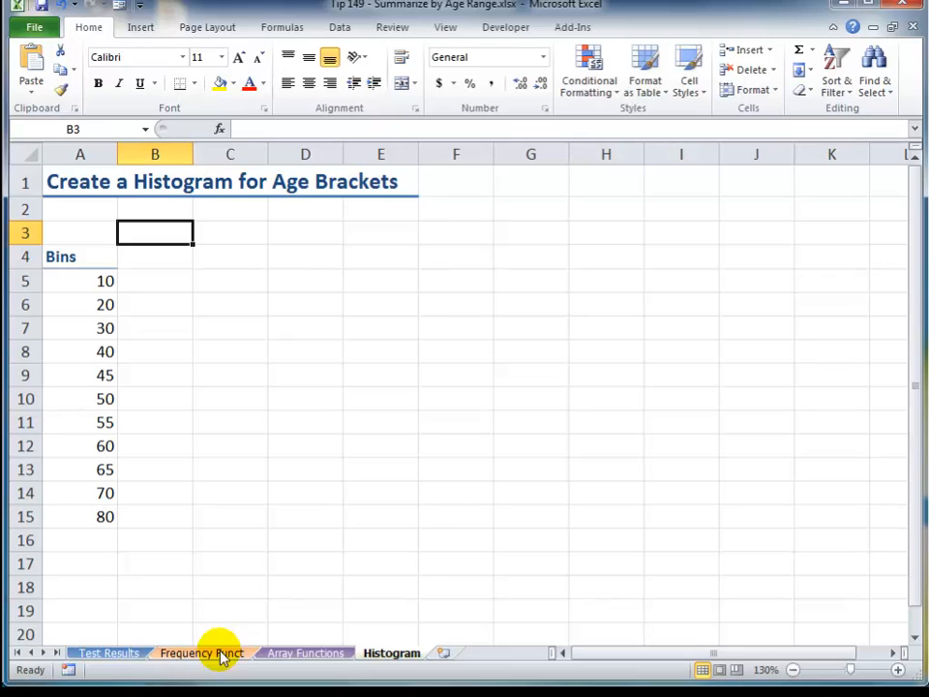
click(200, 653)
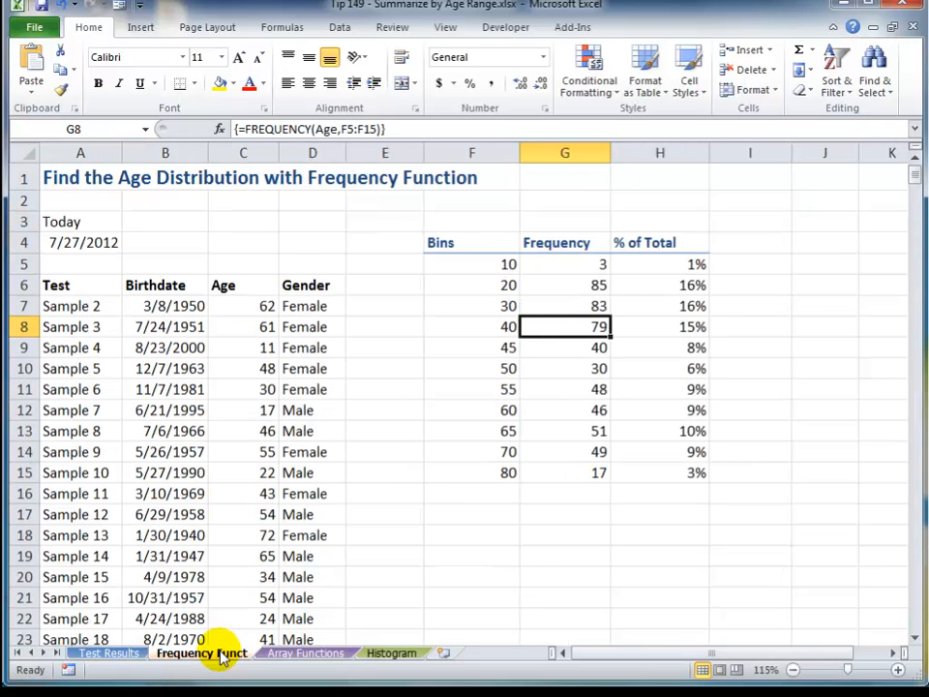